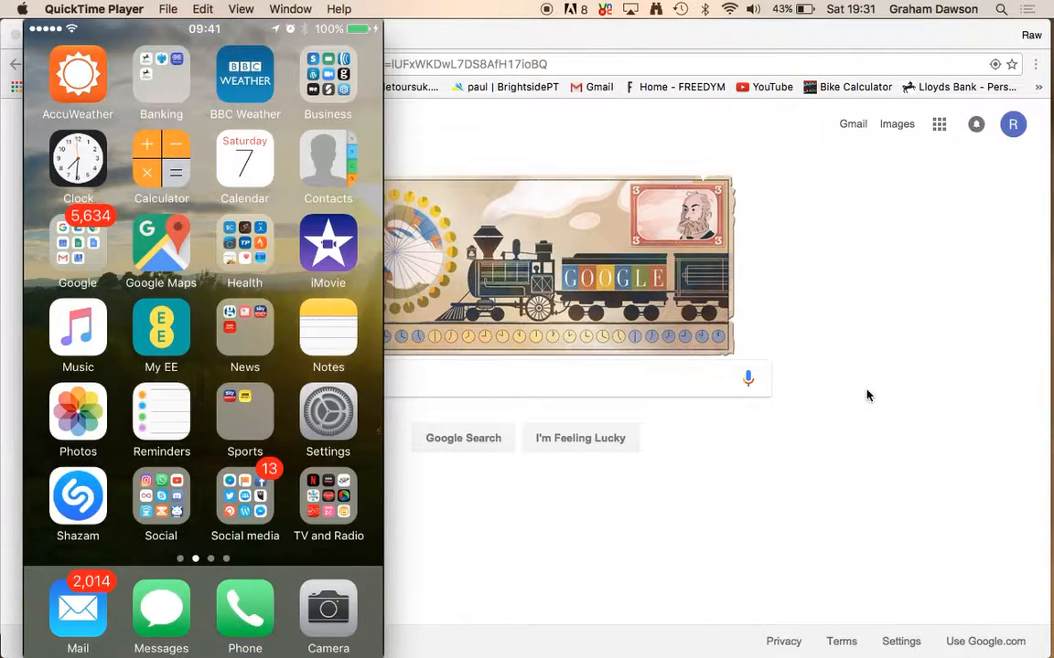
mouse_move(702, 438)
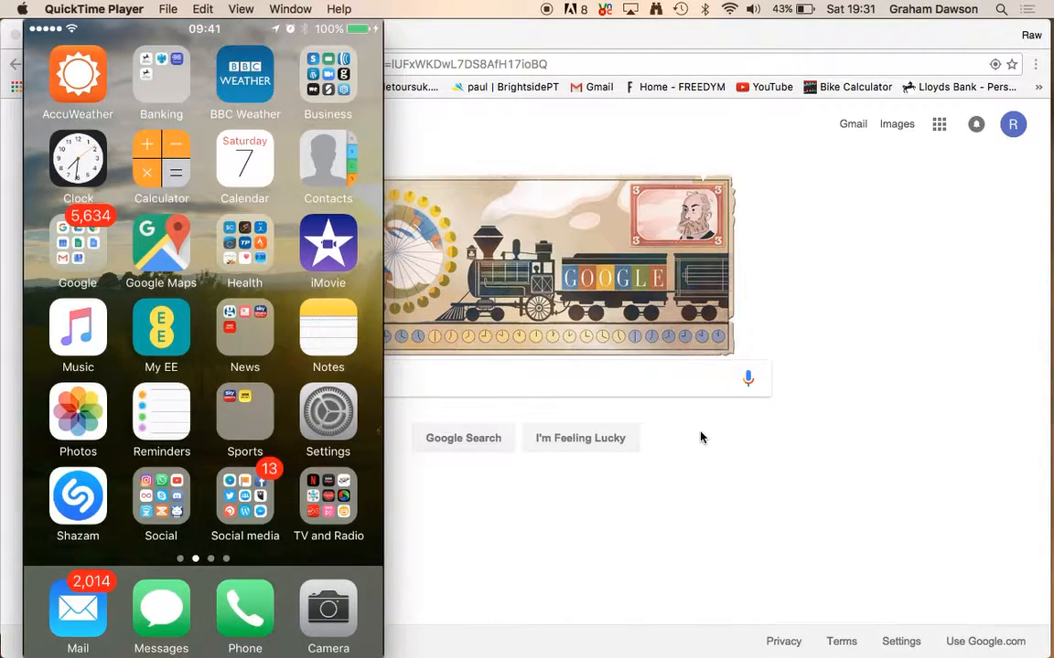
Load i-funbox.com in Chrome and scroll down to the Download iFunbox button.
left_click(505, 378)
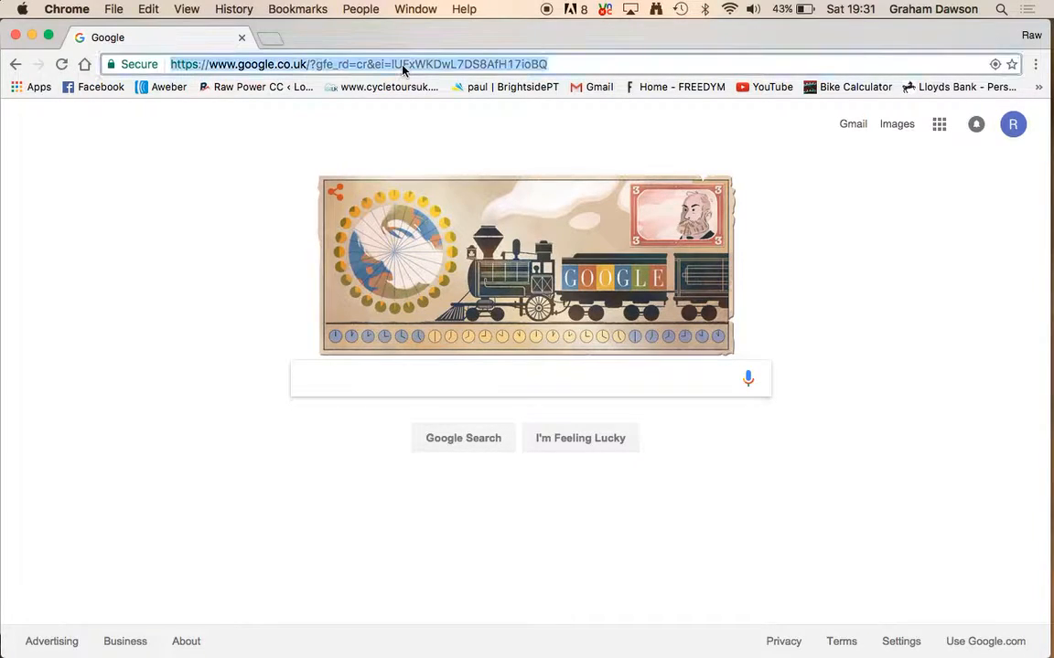
type("i-funbox.com")
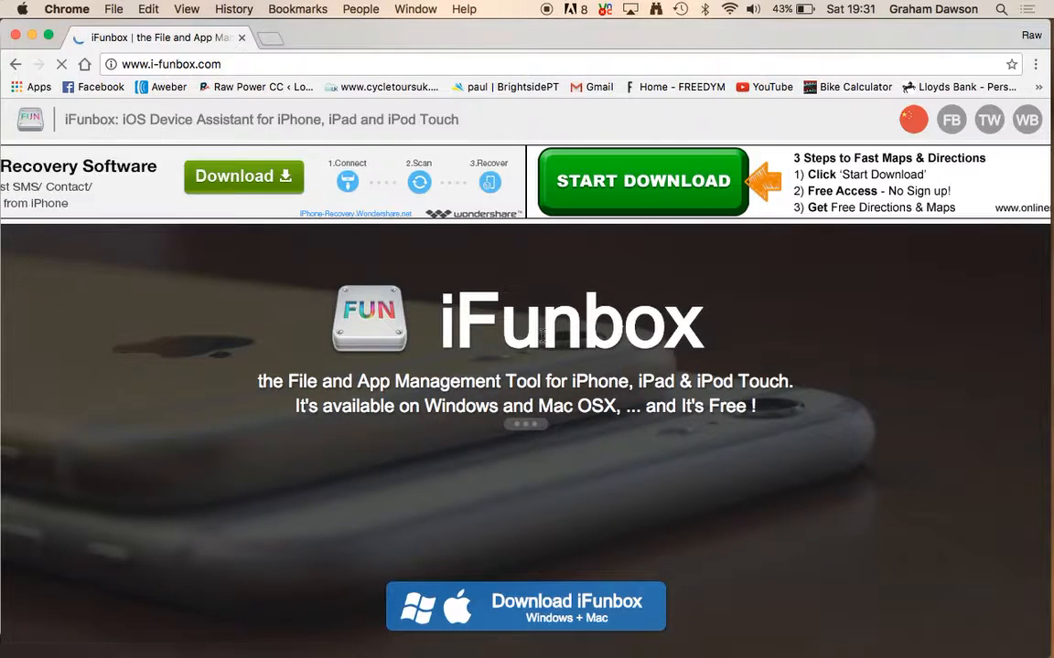
scroll("down", 3)
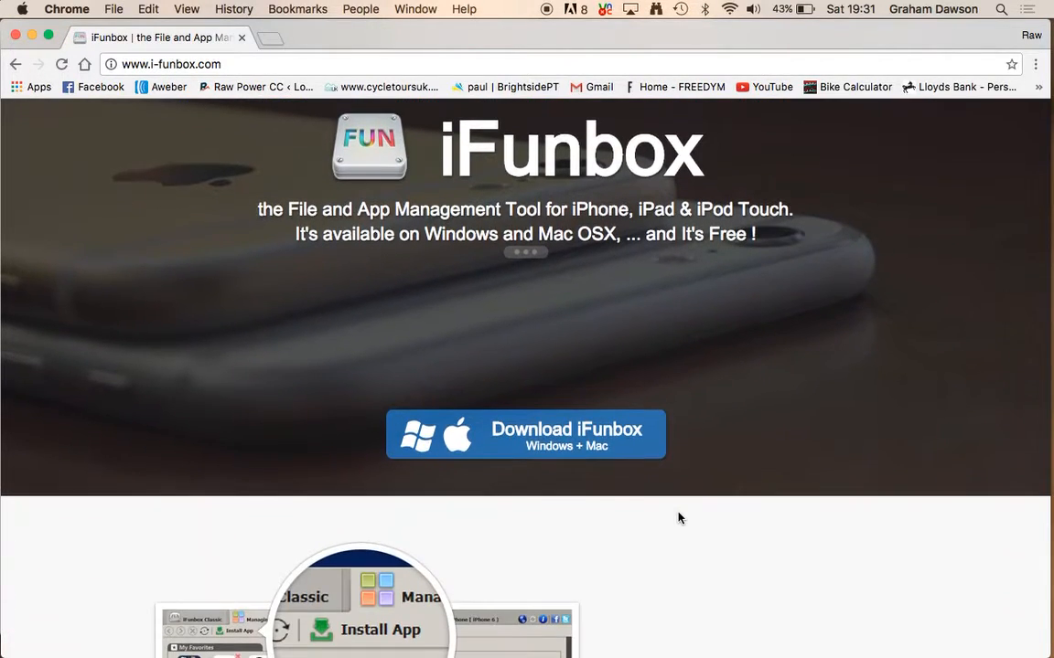
scroll("down", 3)
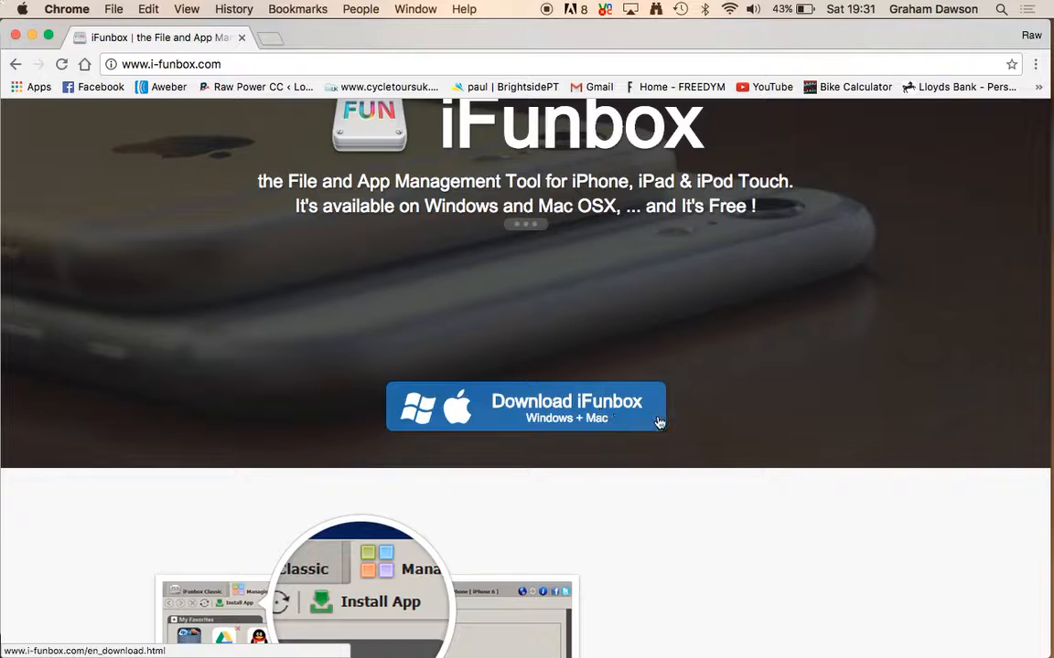
mouse_move(549, 411)
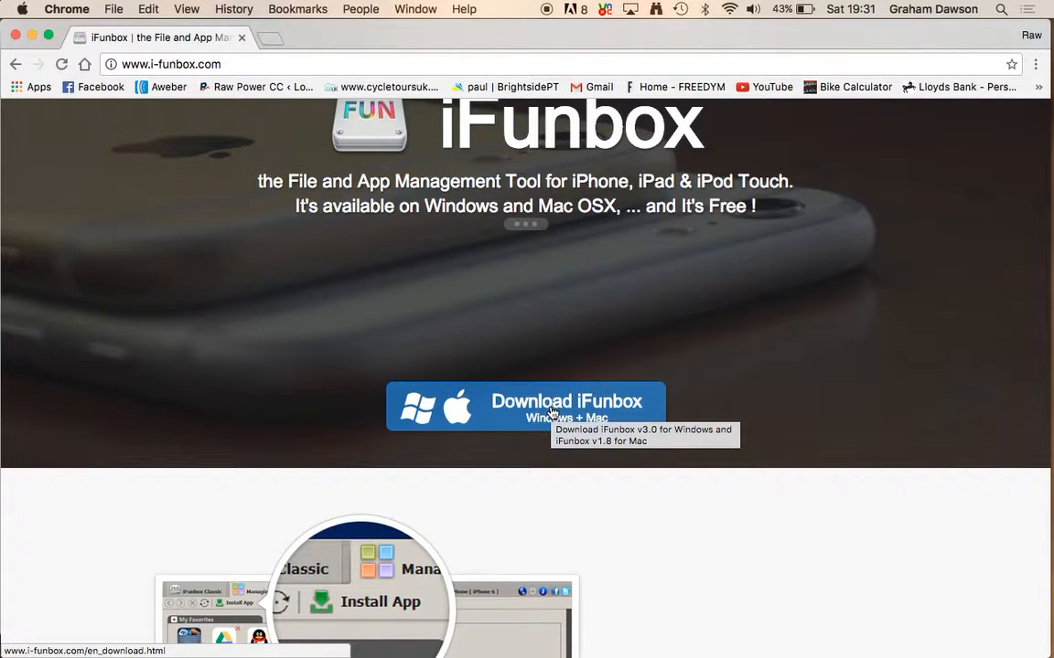
Go to the iFunbox download page listing v3.0 for Windows and v1.8 for Mac.
left_click(525, 406)
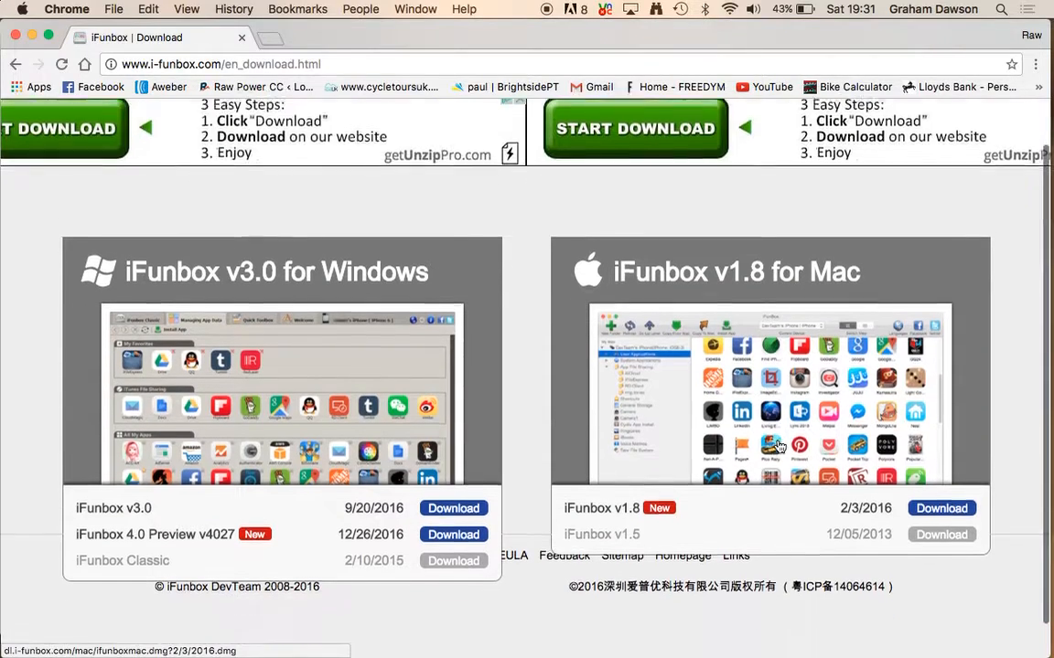
scroll("up", 3)
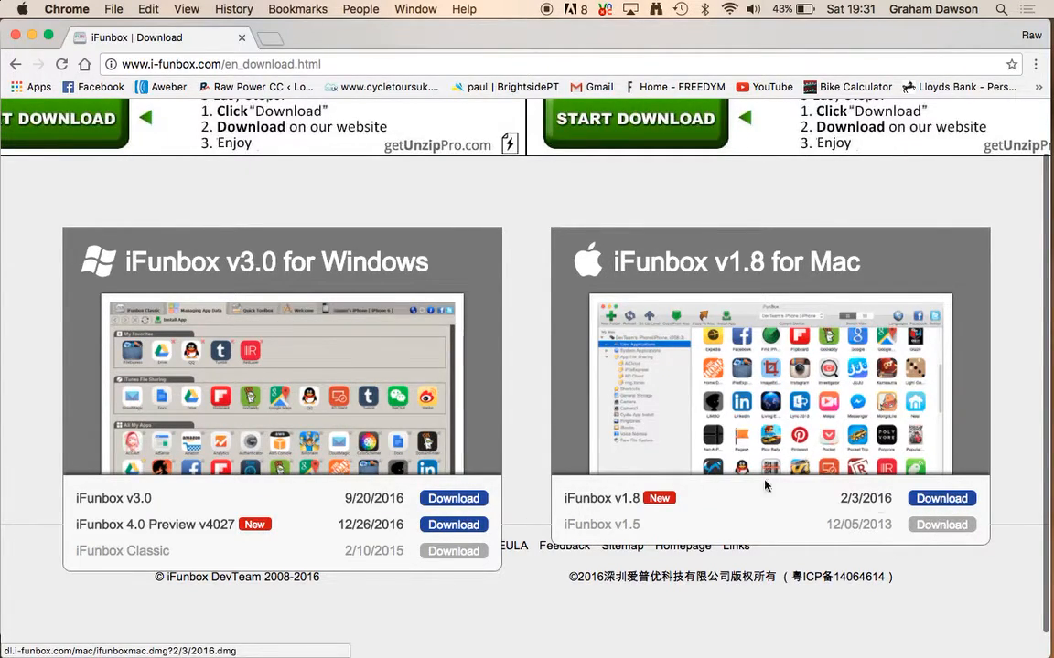
scroll("up", 3)
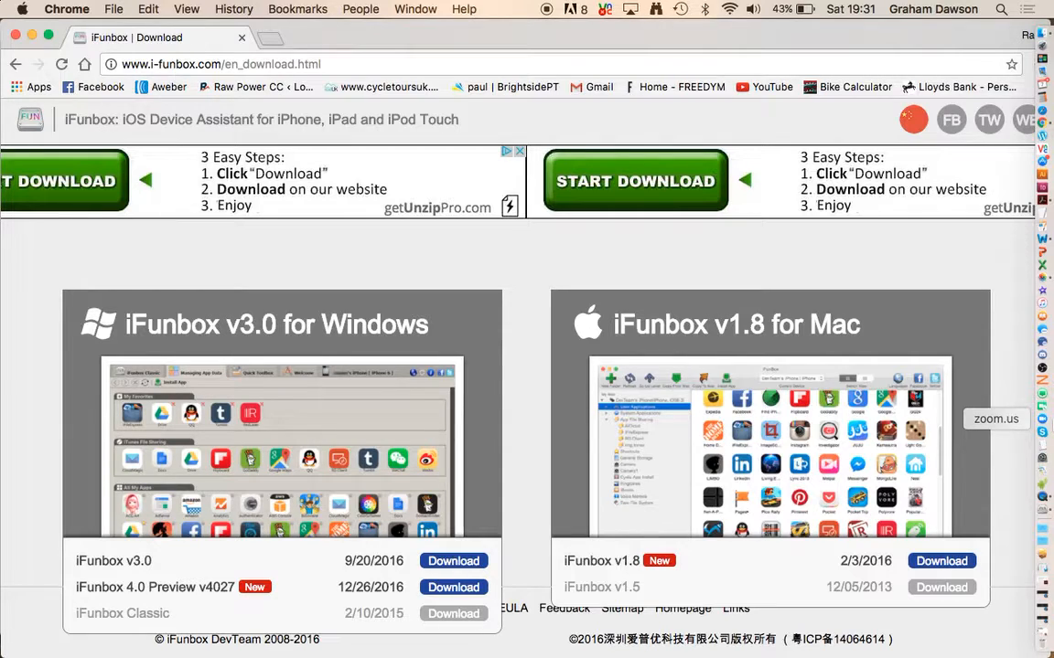
mouse_move(892, 252)
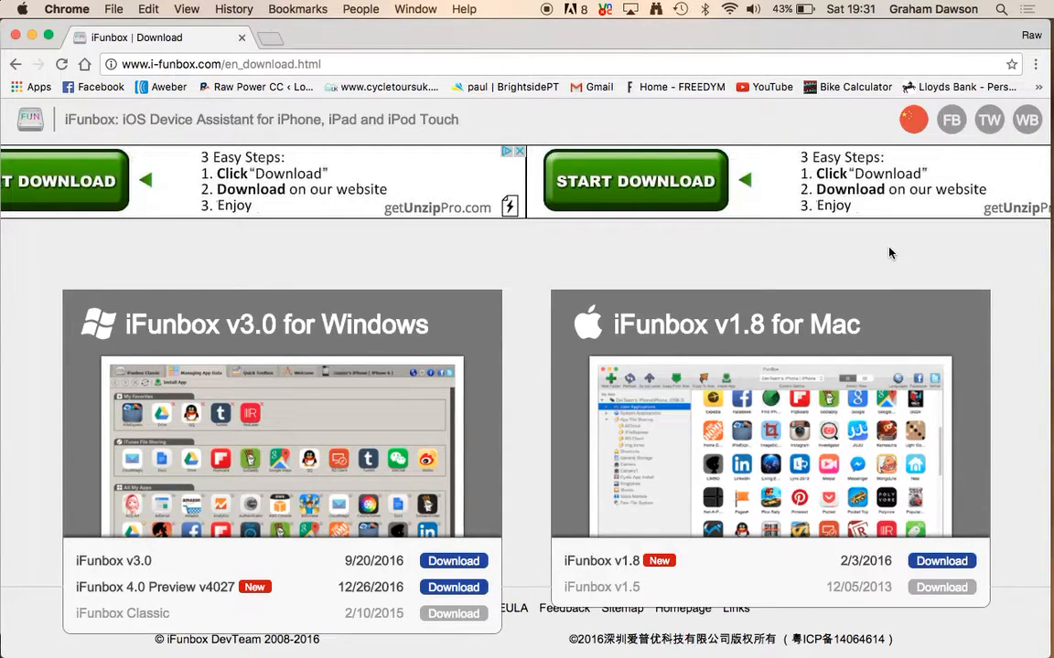
mouse_move(731, 273)
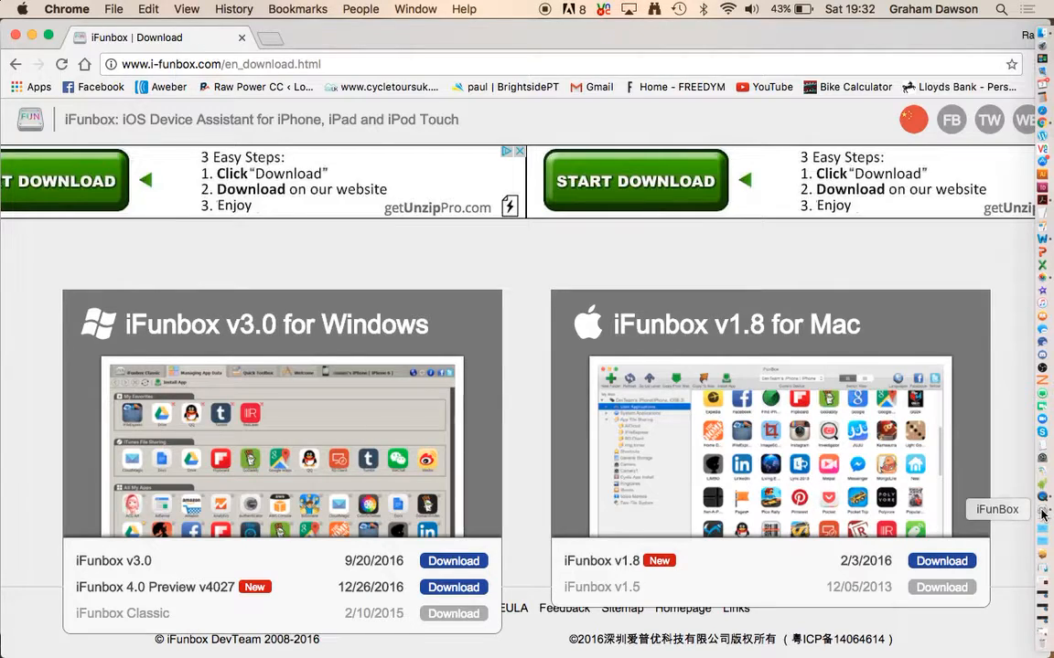
mouse_move(1043, 462)
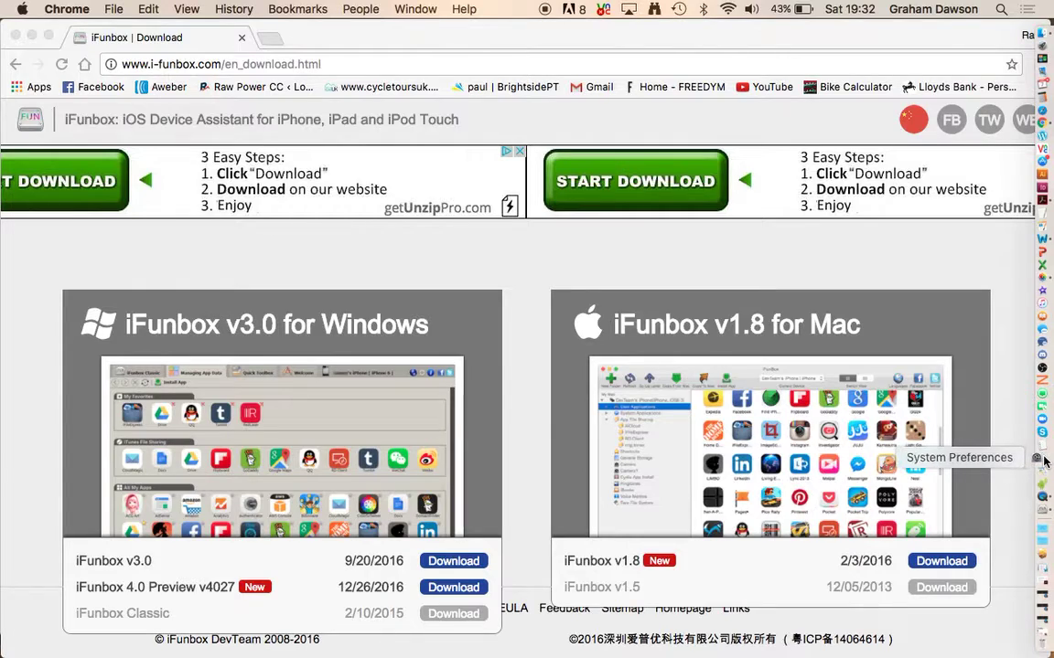
Open Security & Privacy in System Preferences and bring up the unlock password prompt.
left_click(1035, 457)
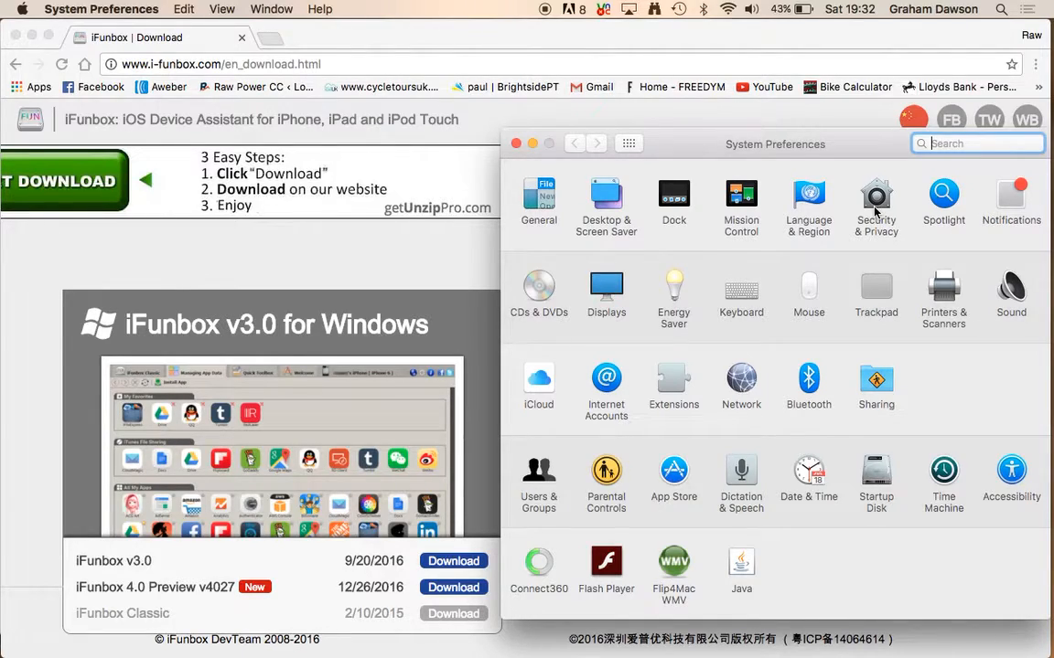
left_click(876, 195)
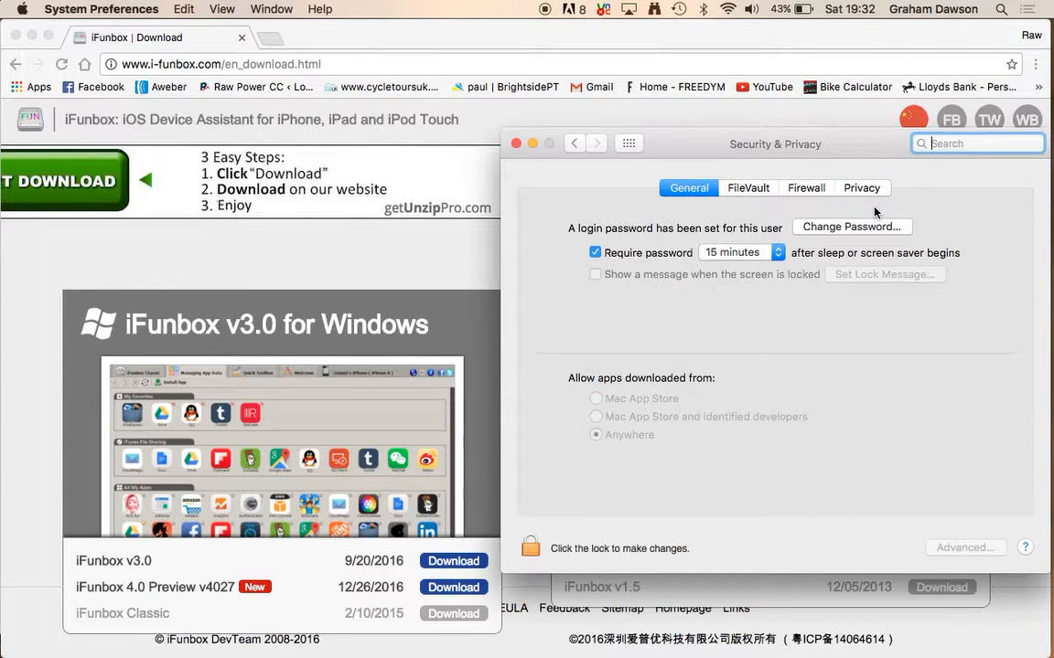
left_click(530, 548)
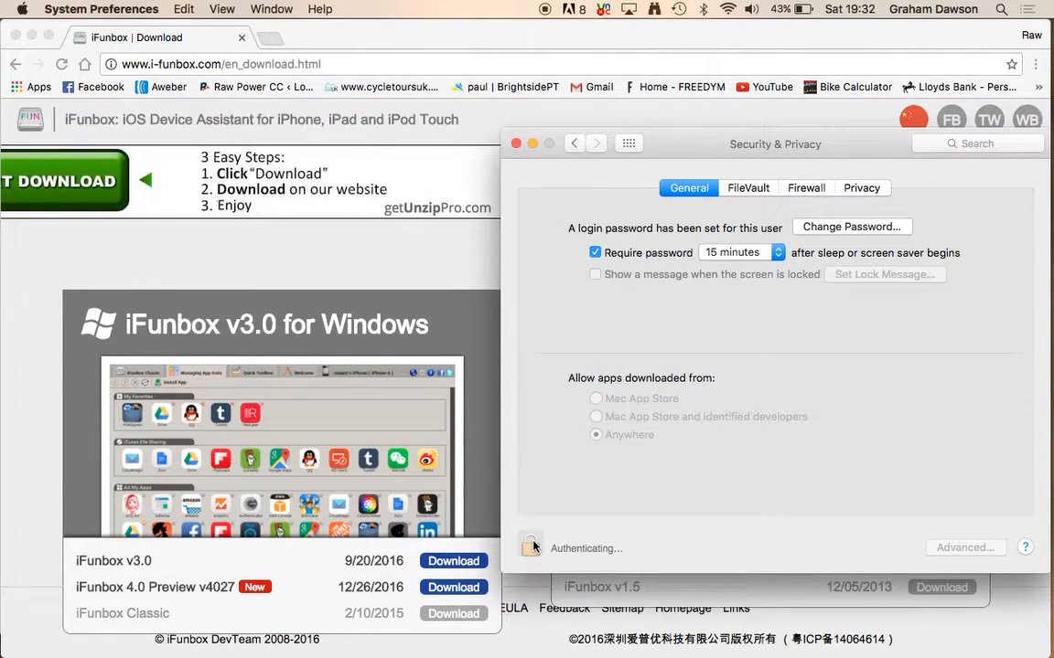
left_click(529, 544)
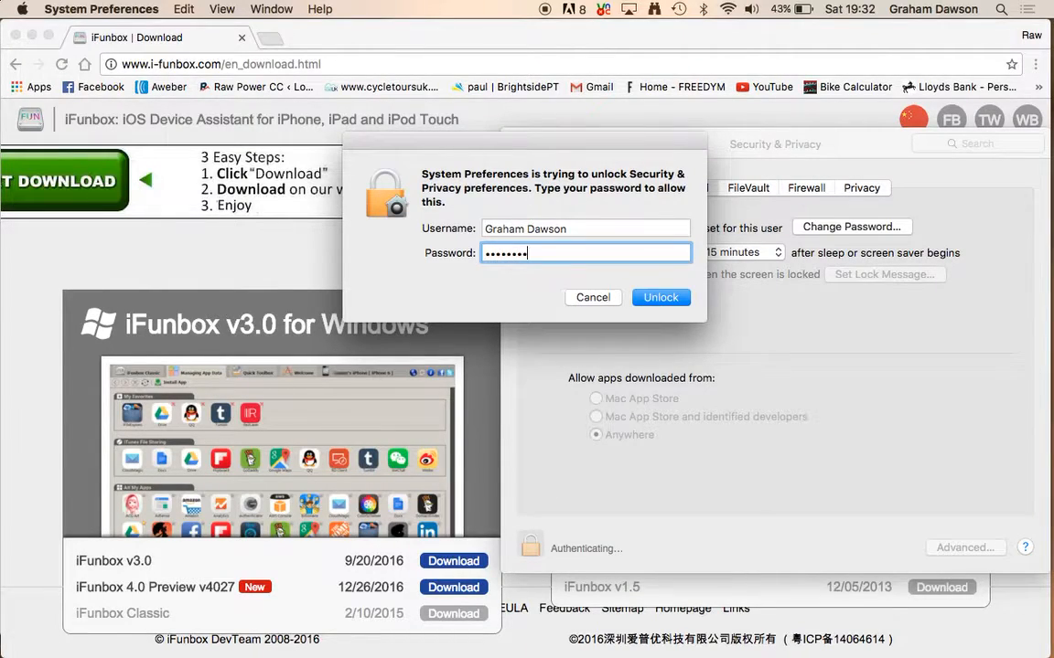
Unlock Security & Privacy, allow apps downloaded from Anywhere, and relock the padlock.
left_click(661, 297)
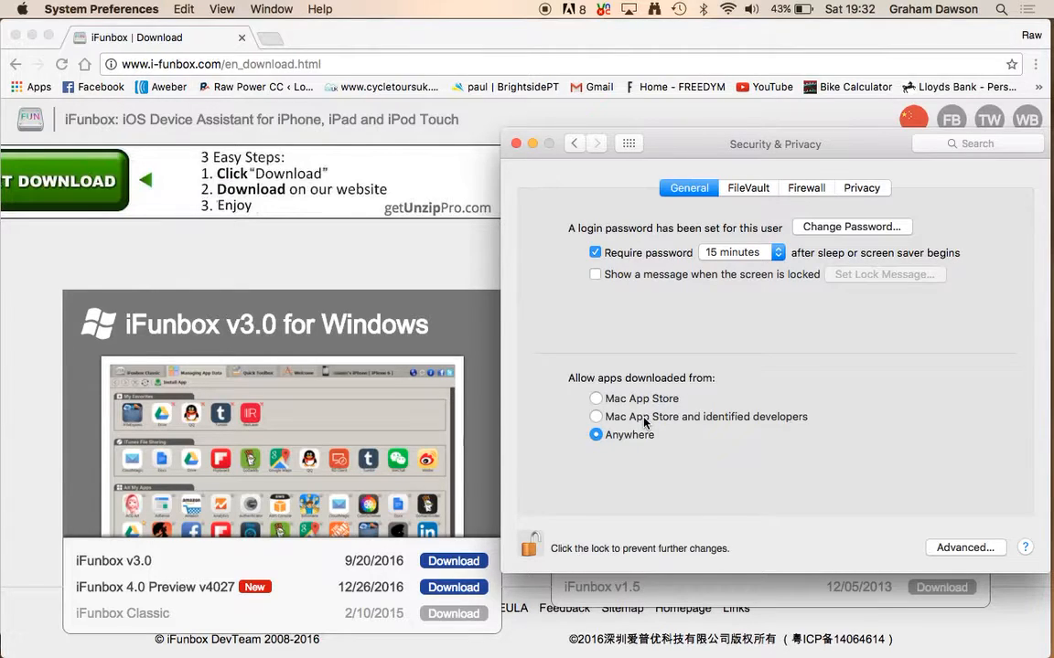
left_click(595, 416)
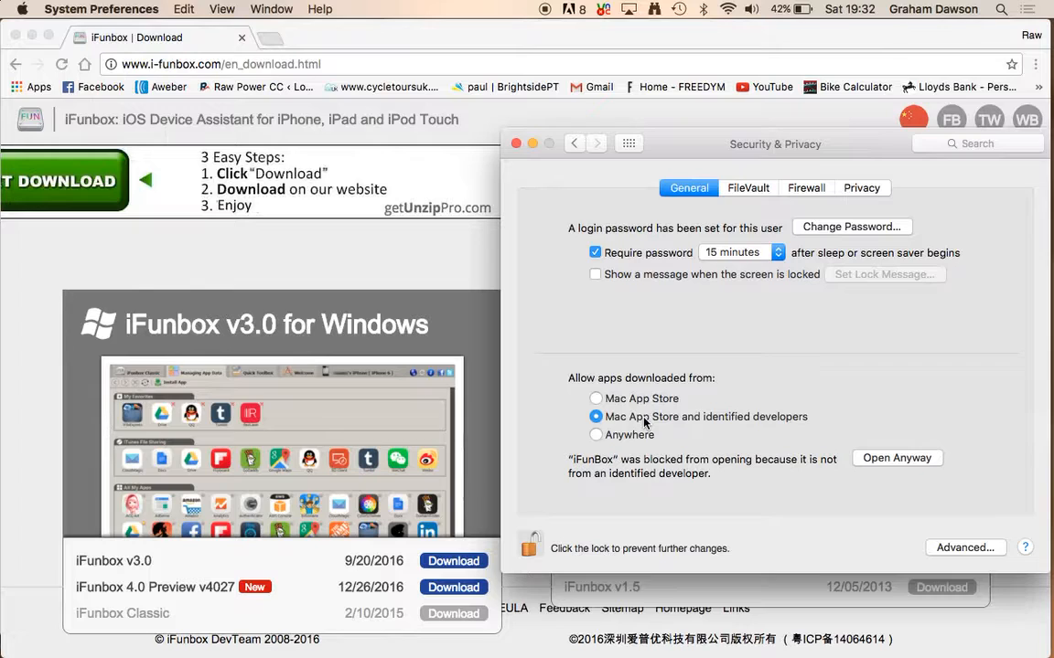
left_click(595, 435)
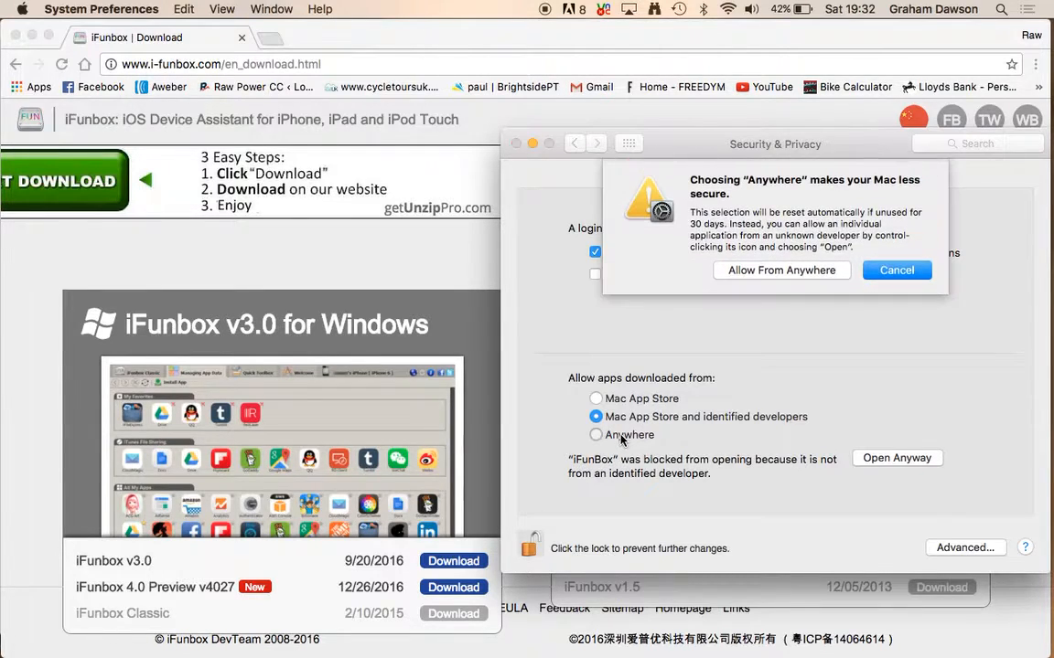
left_click(596, 434)
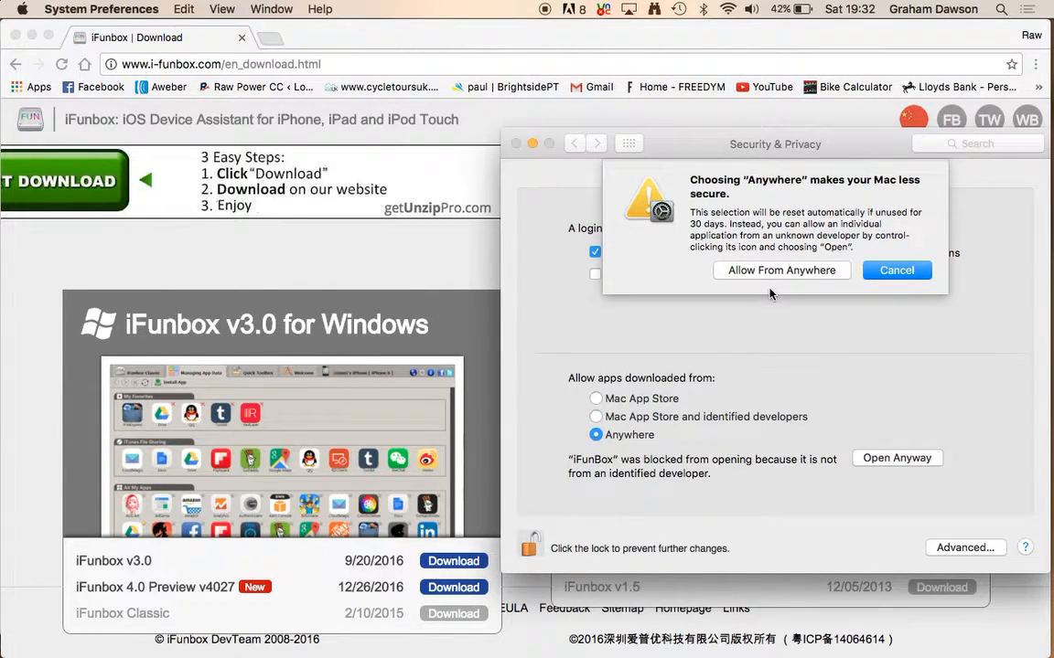
left_click(896, 270)
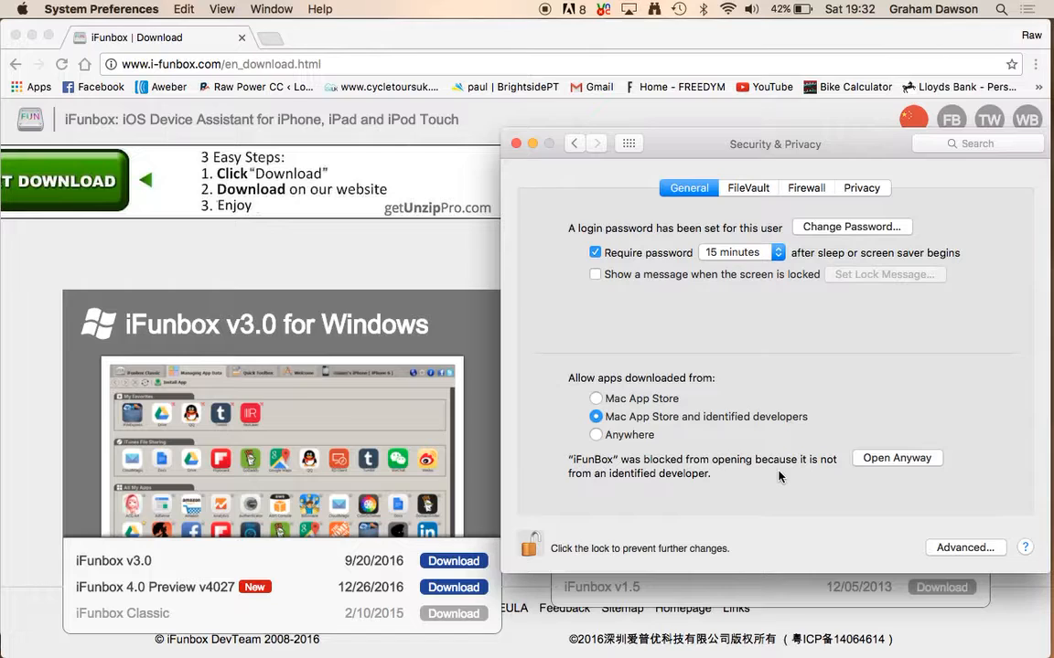
left_click(595, 435)
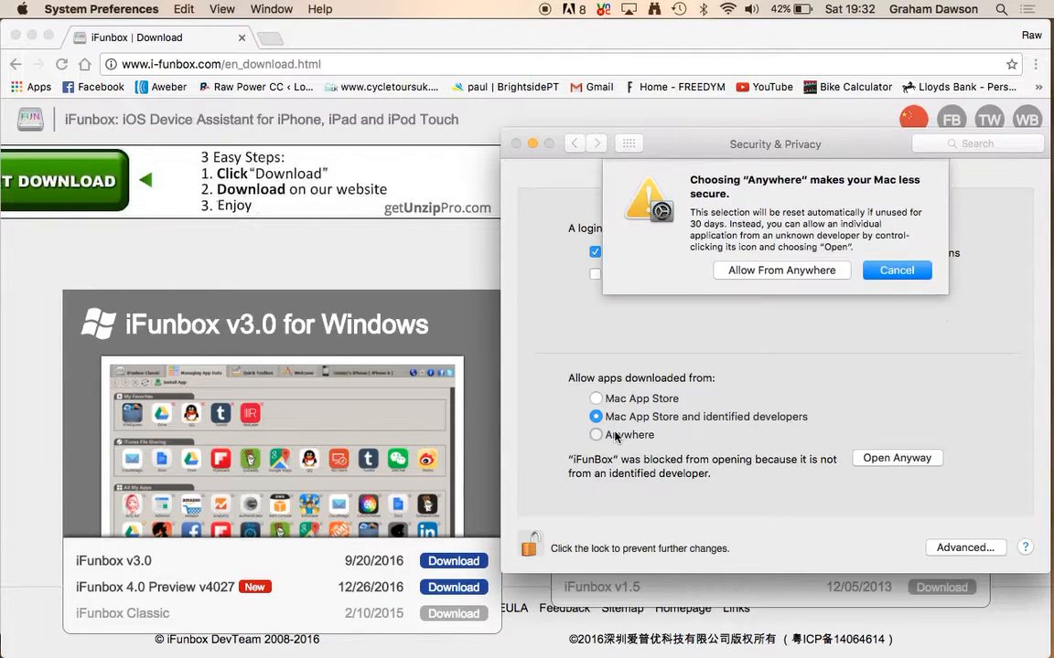
left_click(781, 270)
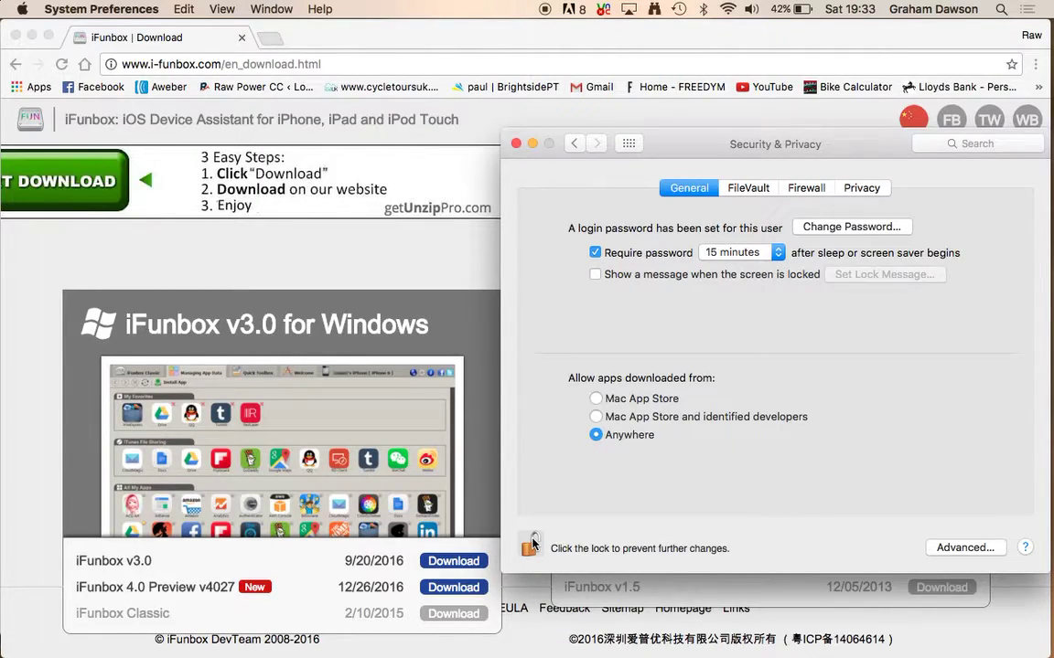
left_click(531, 546)
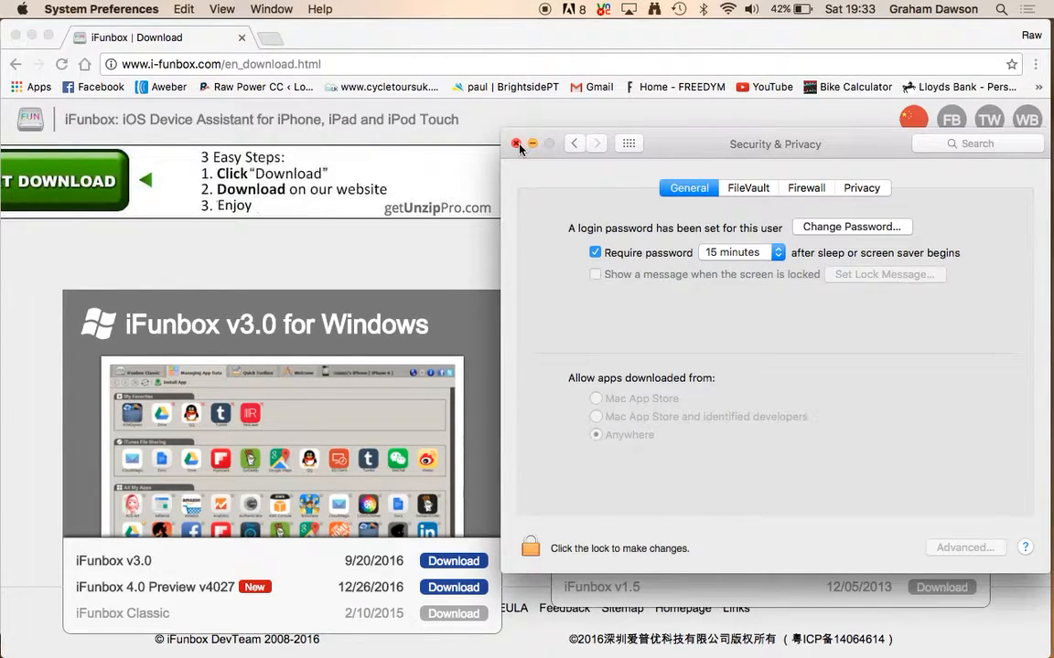
Close System Preferences and scroll Finder's Applications folder down to iFunBox.
left_click(517, 143)
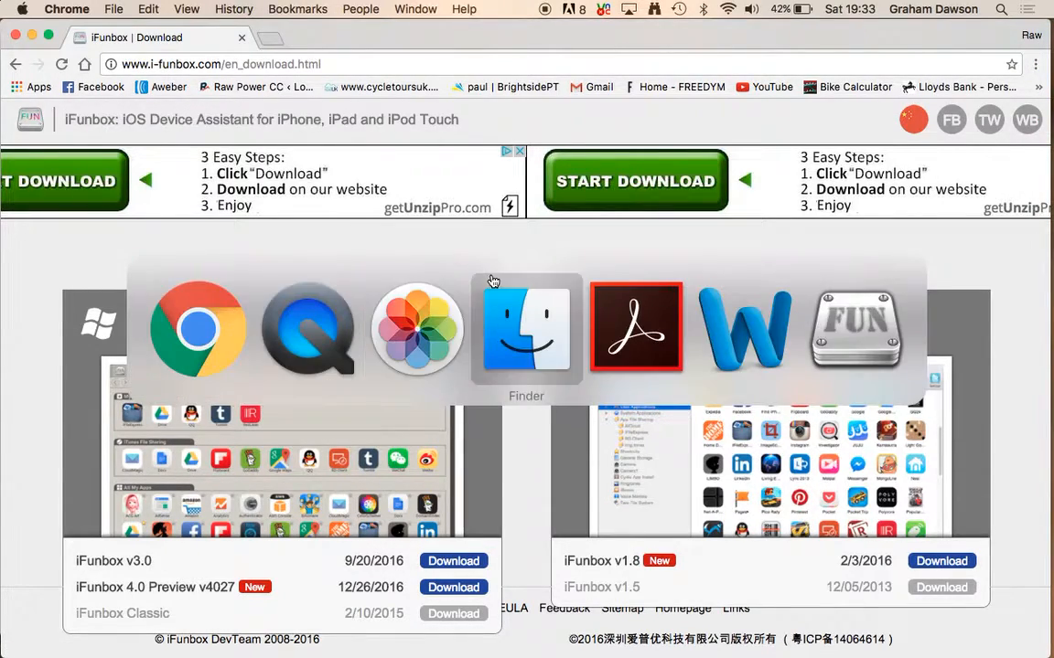
left_click(526, 327)
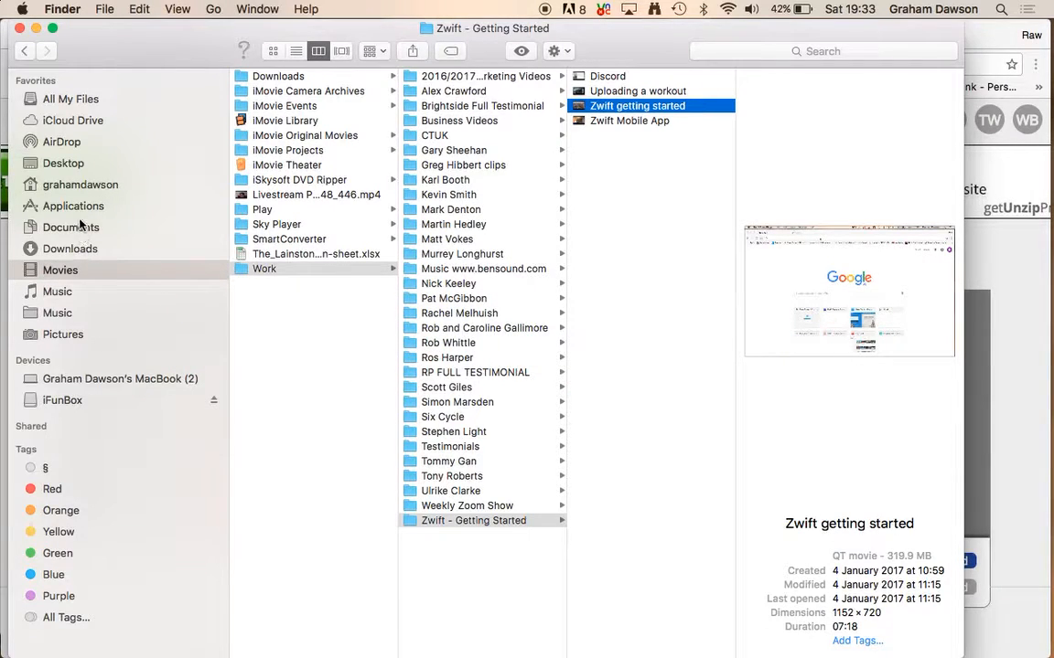
left_click(73, 206)
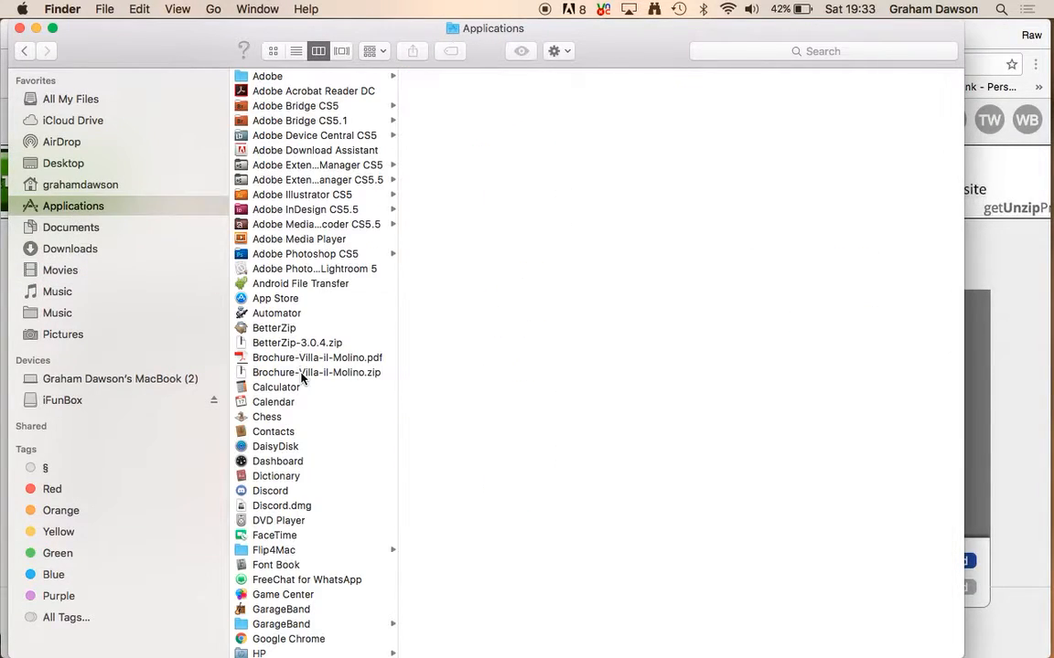
scroll("down", 3)
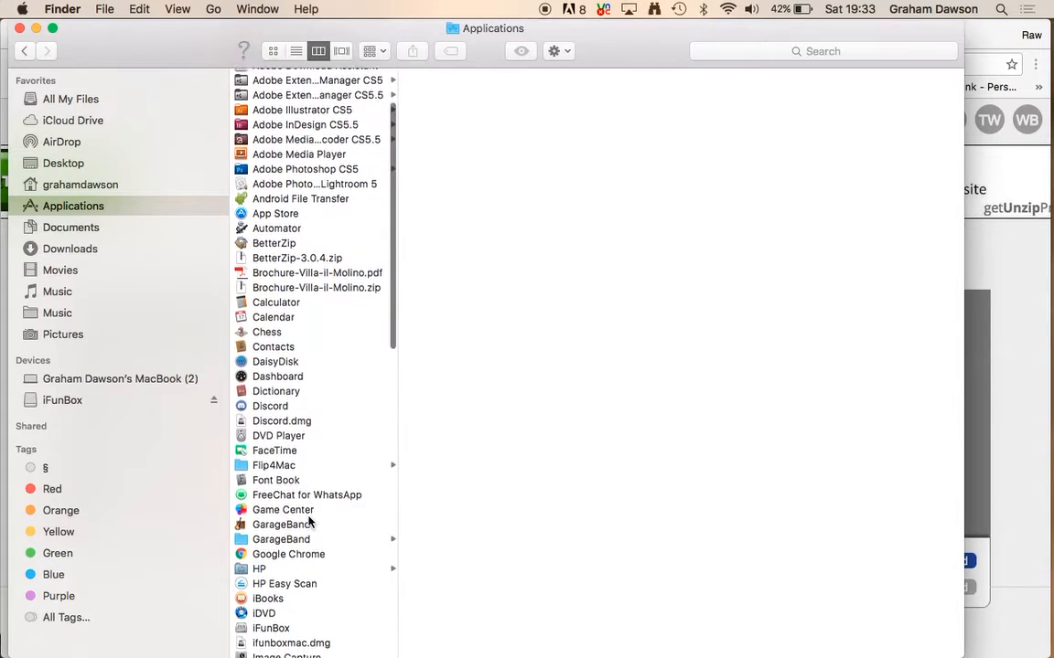
scroll("down", 3)
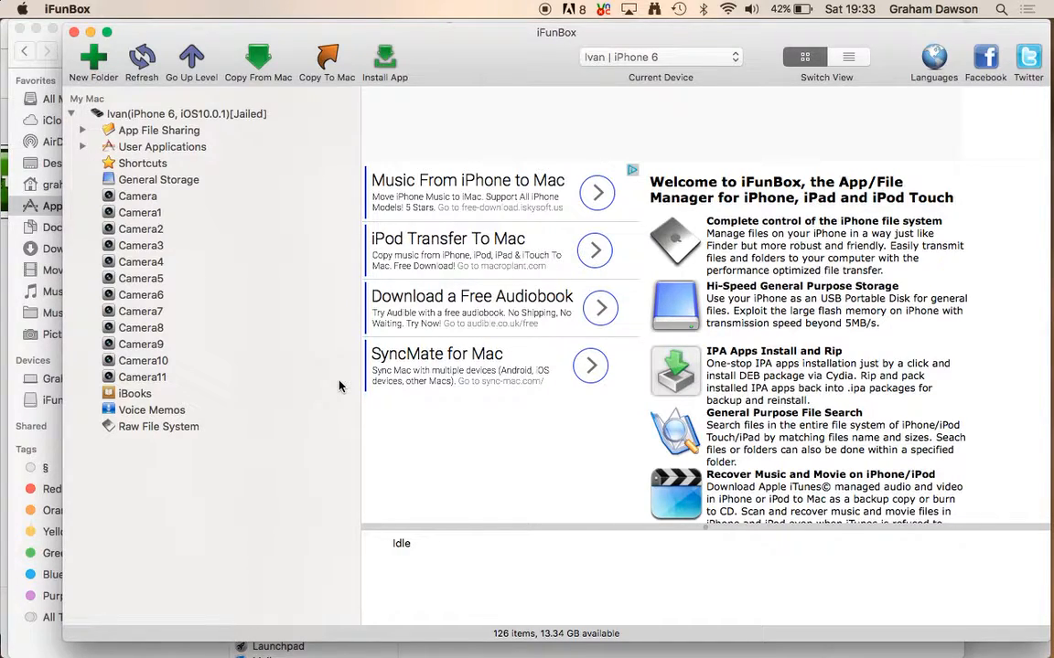
mouse_move(151, 125)
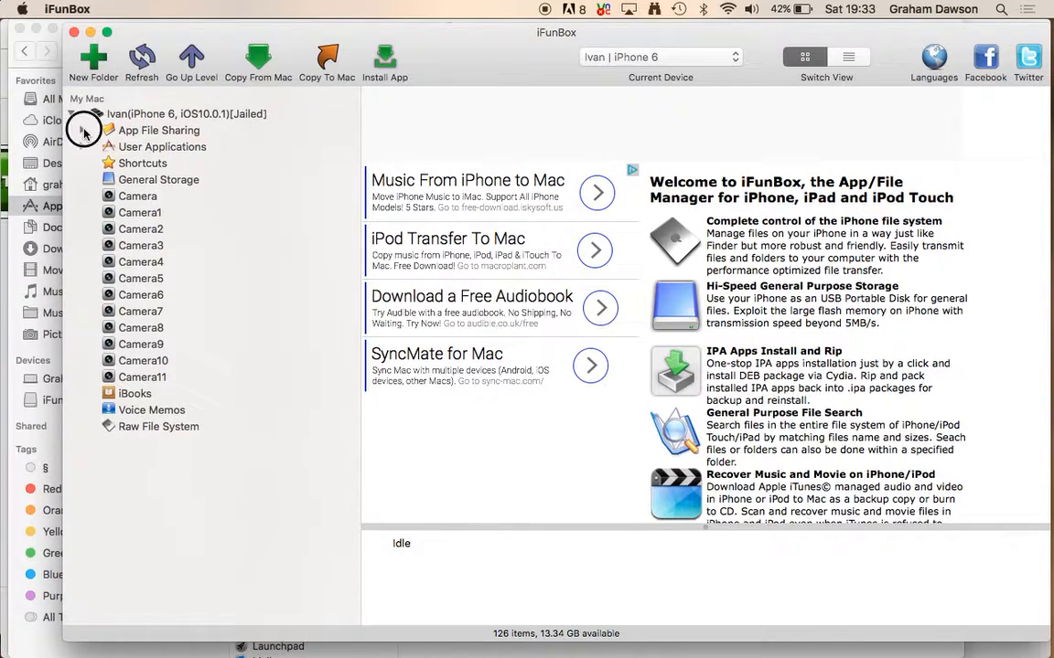
Expand App File Sharing and select Zwift to list Activities, Logs, Workouts and prefs.xml.
left_click(84, 130)
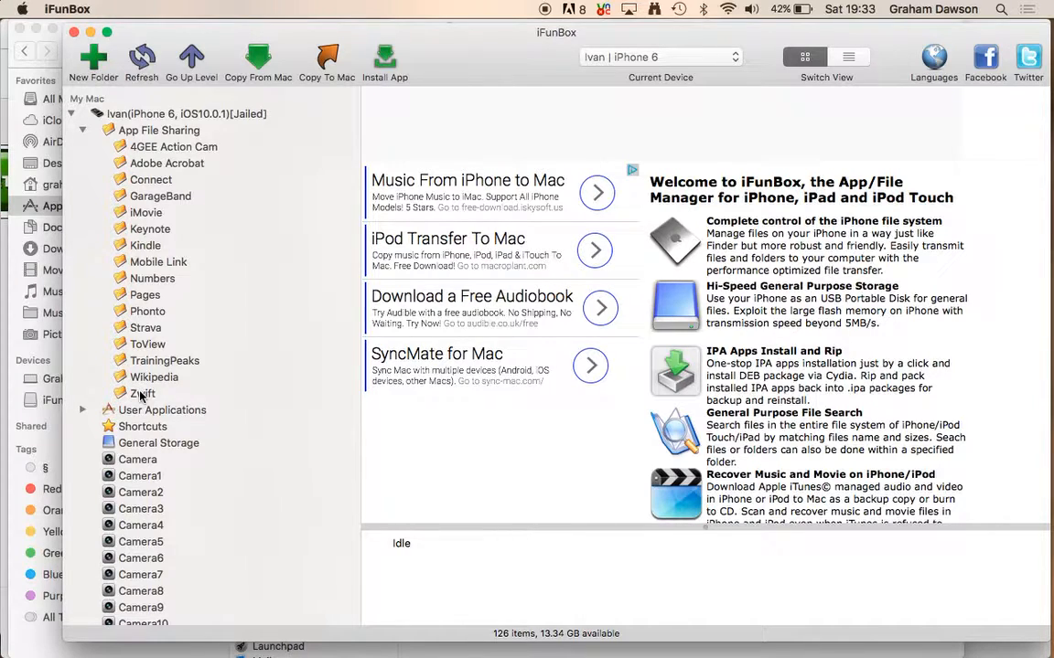
left_click(142, 393)
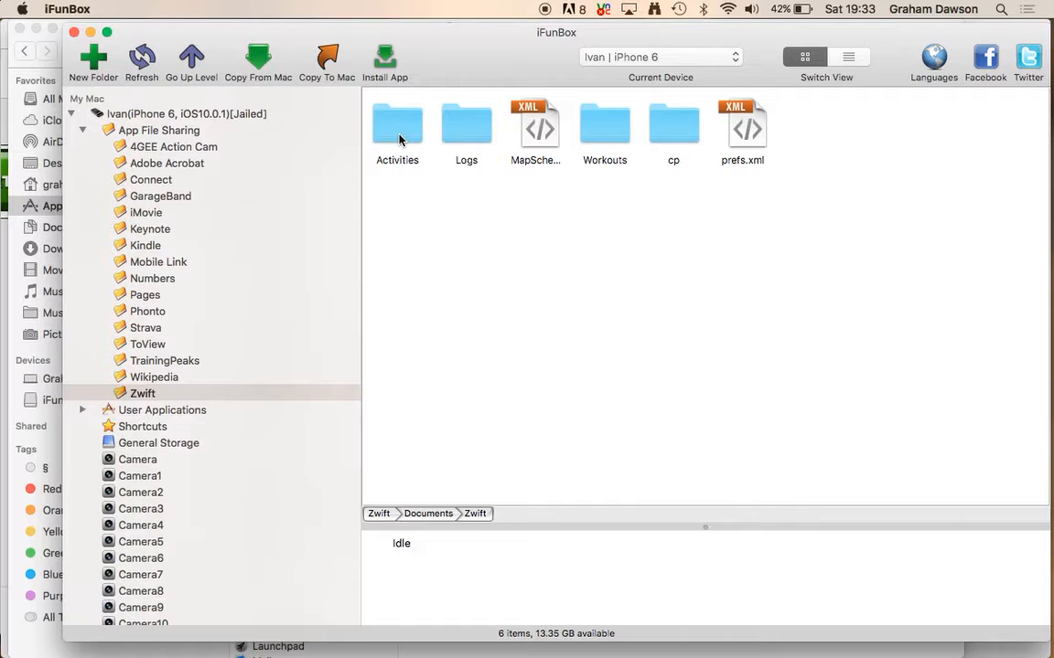
mouse_move(722, 143)
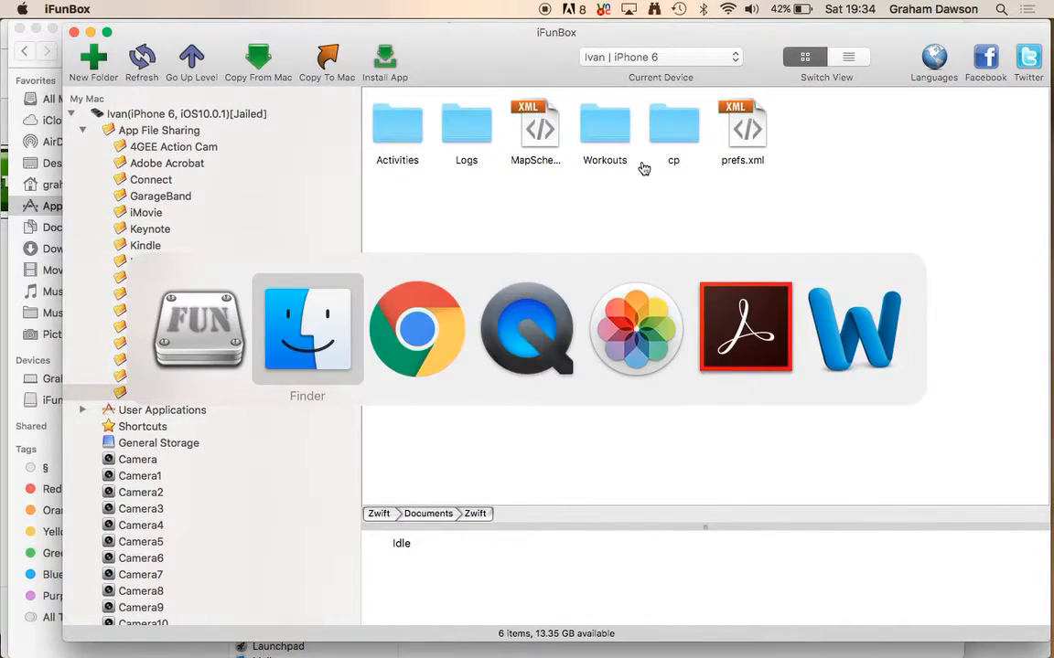
Copy the Endurance Bunny and Long Ride .zwo files from Documents/Zwift/Workouts to the iPhone.
left_click(307, 329)
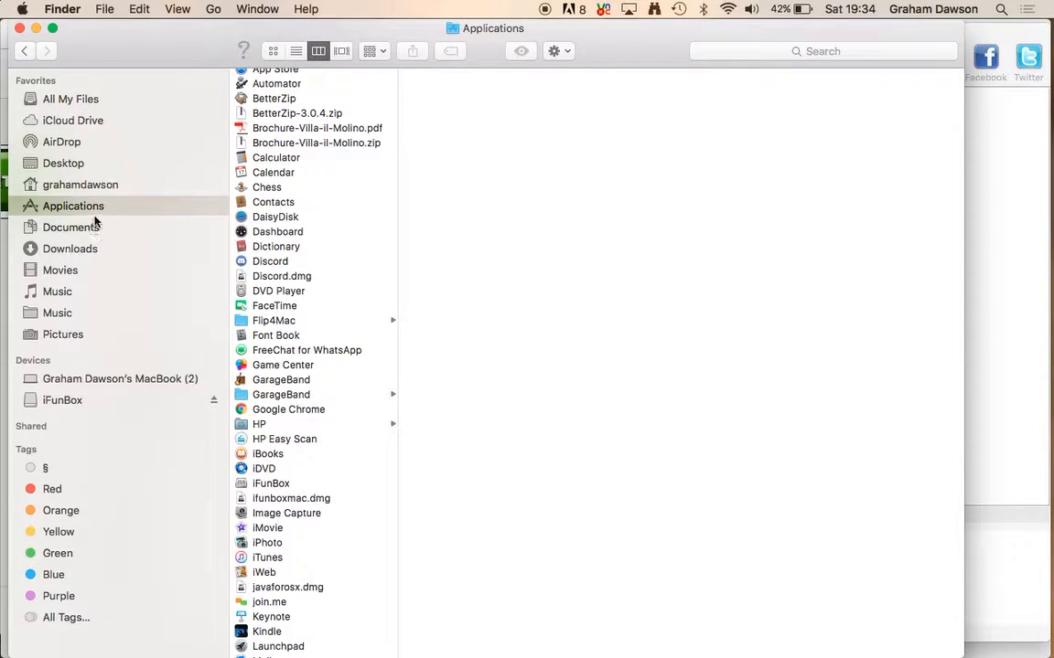
mouse_move(163, 231)
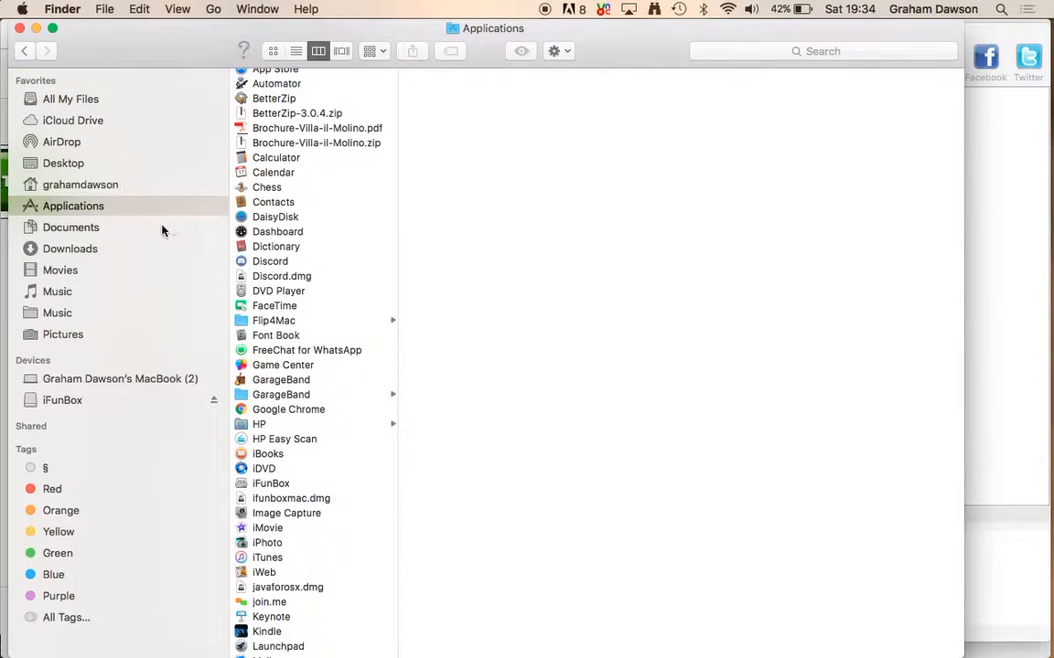
left_click(71, 227)
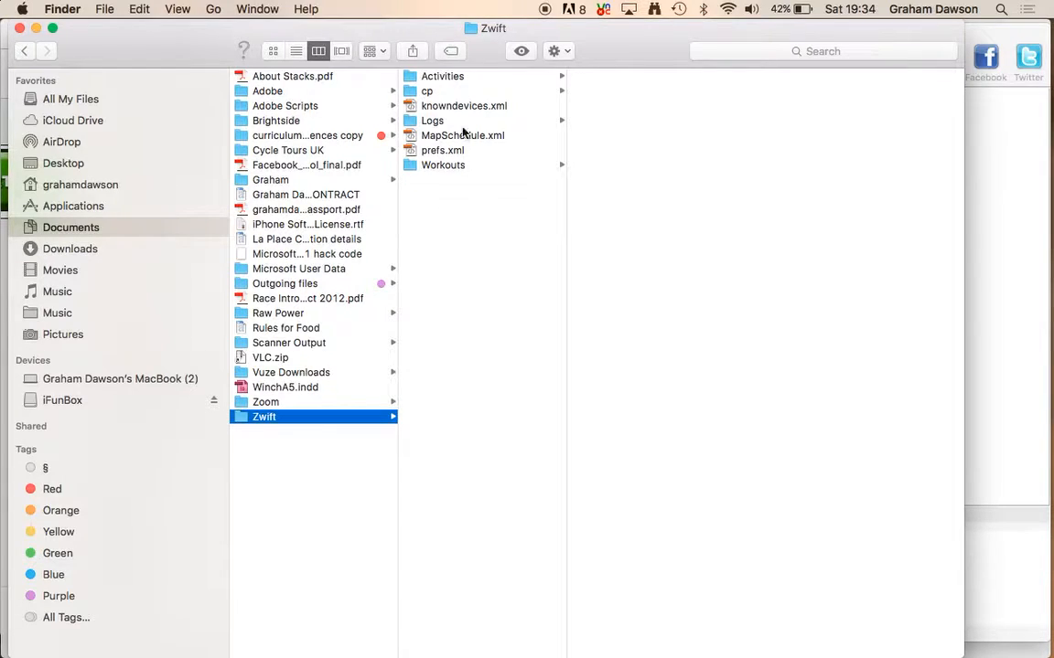
mouse_move(451, 225)
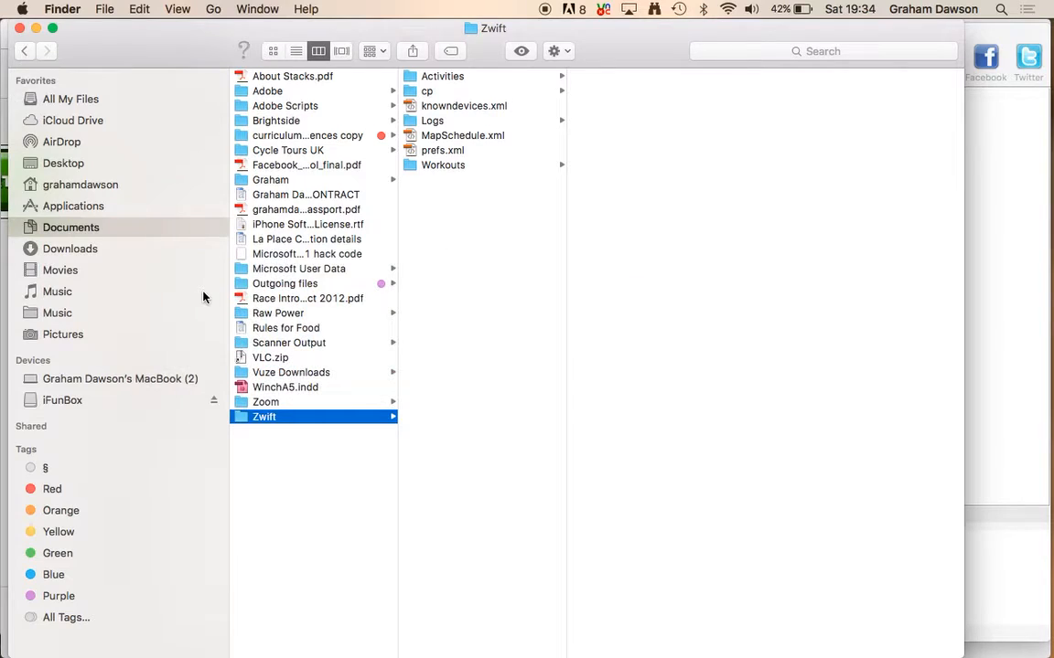
mouse_move(380, 277)
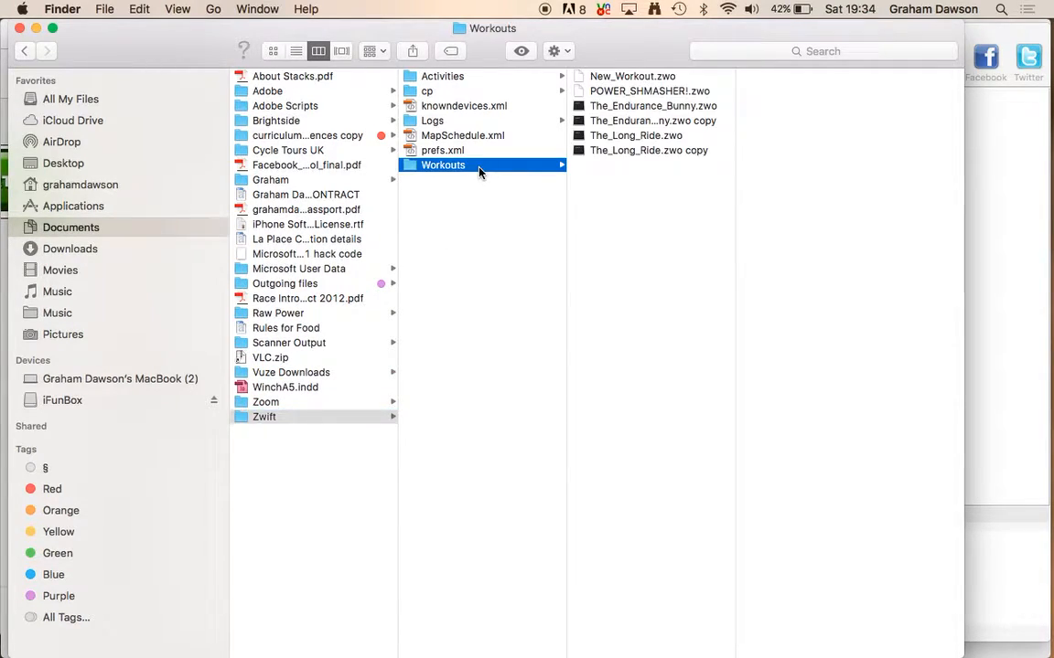
left_click(653, 120)
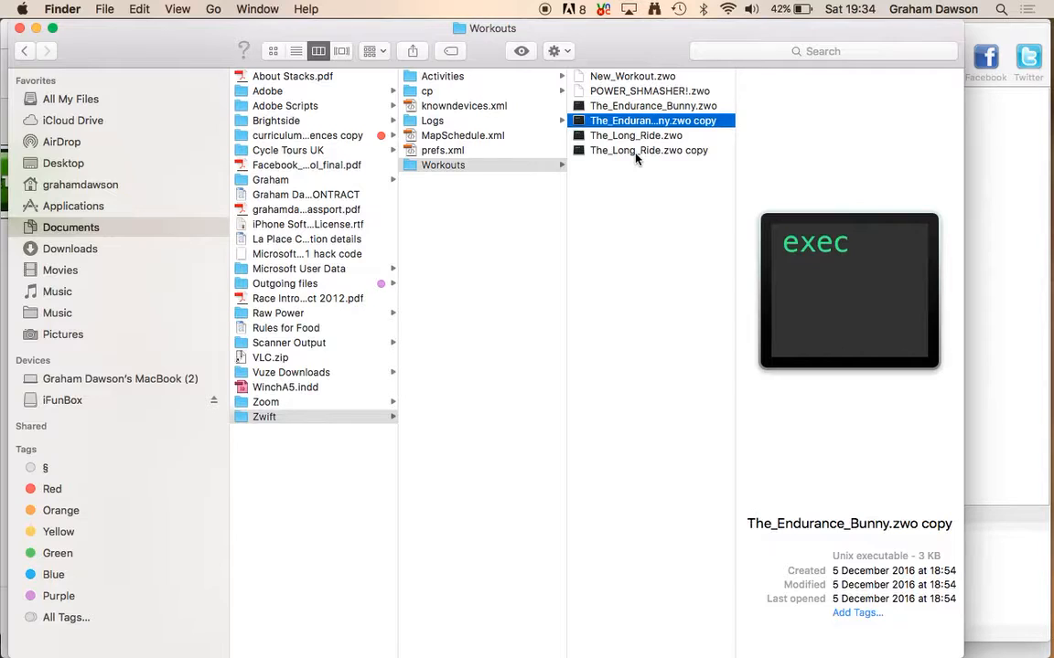
left_click(649, 150)
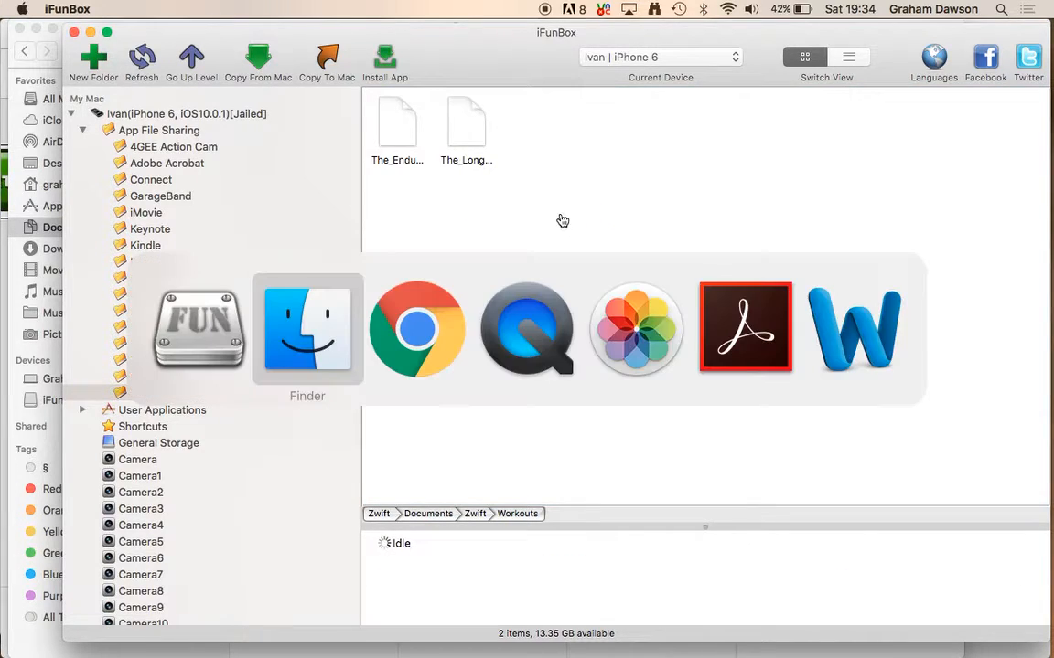
left_click(308, 327)
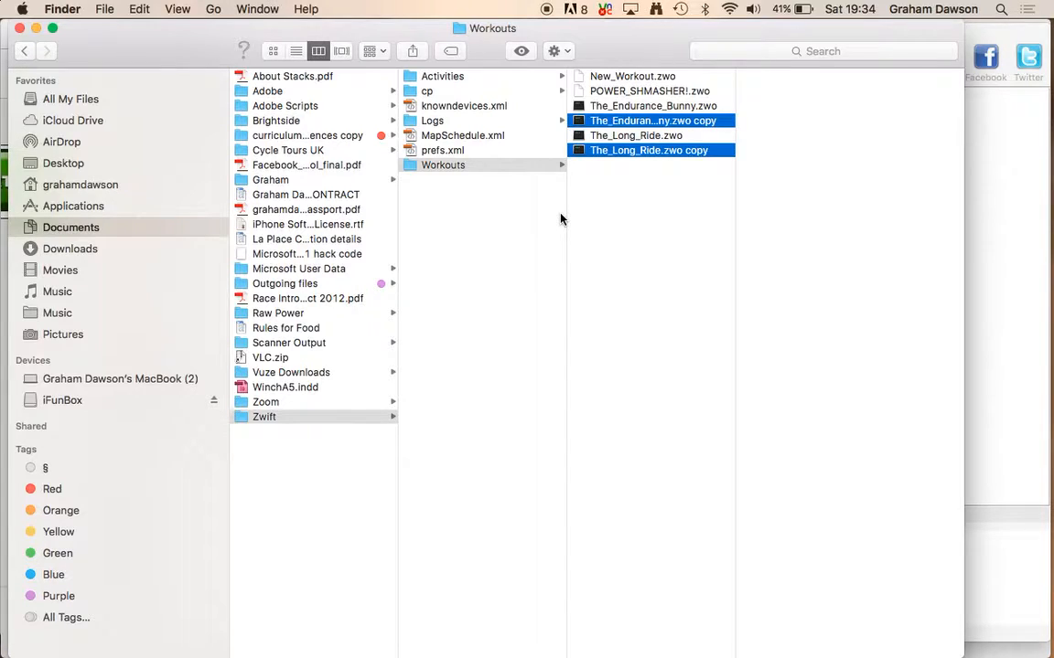
mouse_move(621, 211)
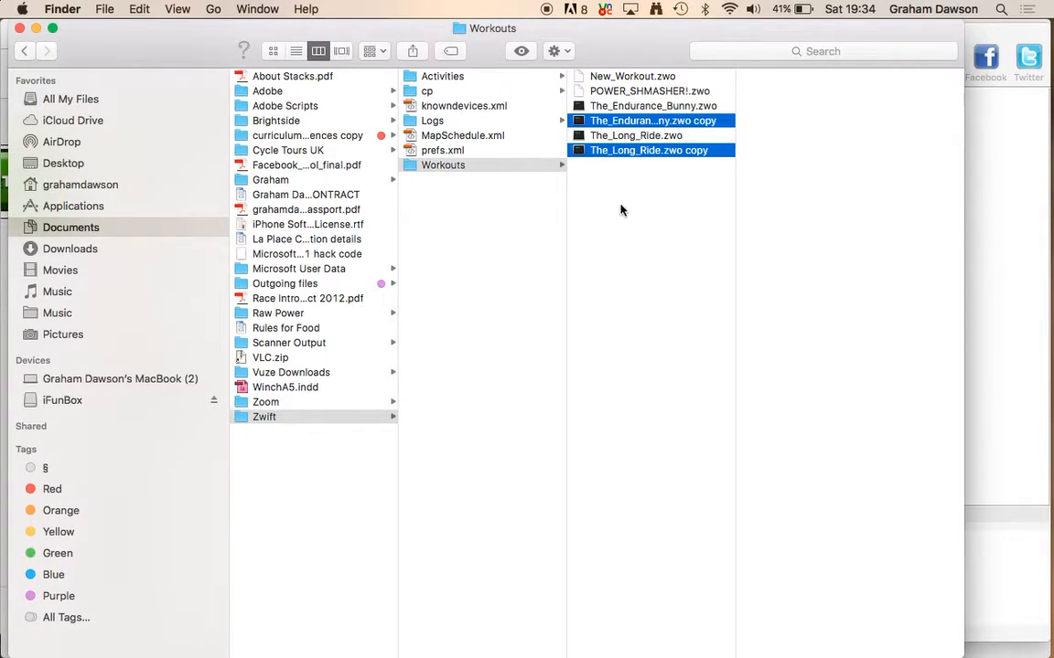
mouse_move(664, 289)
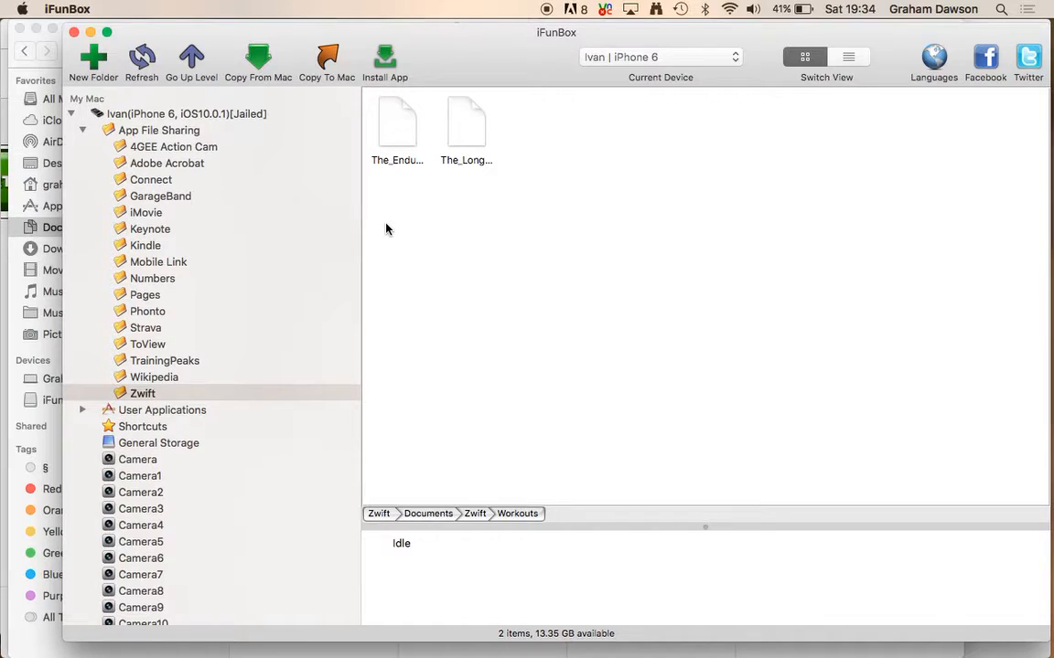
mouse_move(422, 230)
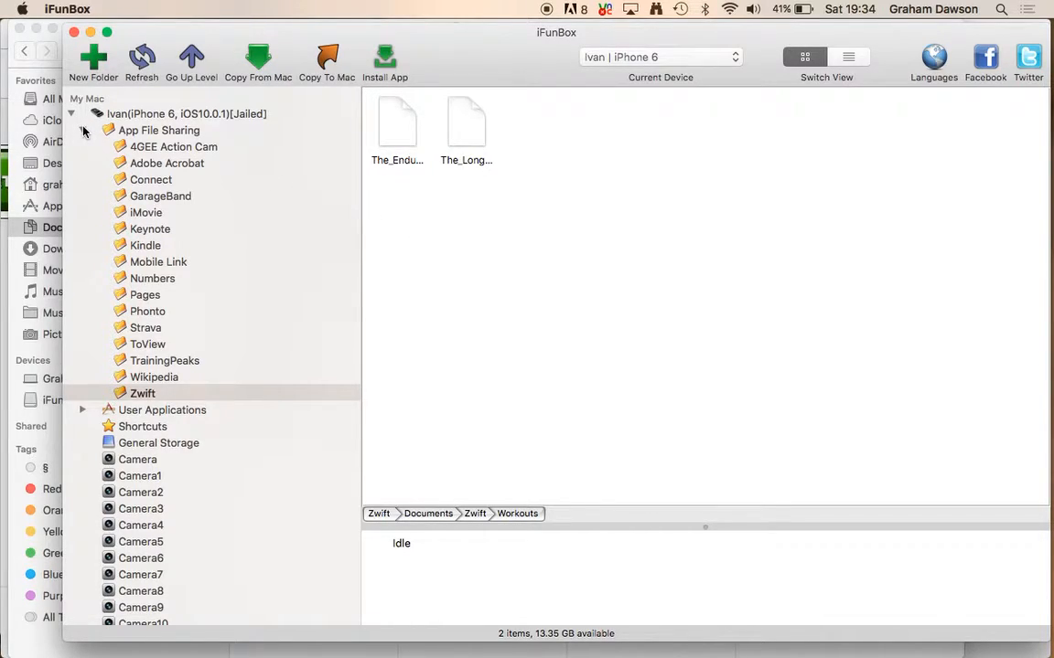
Bring QuickTime's mirrored iPhone home screen to the front.
left_click(71, 114)
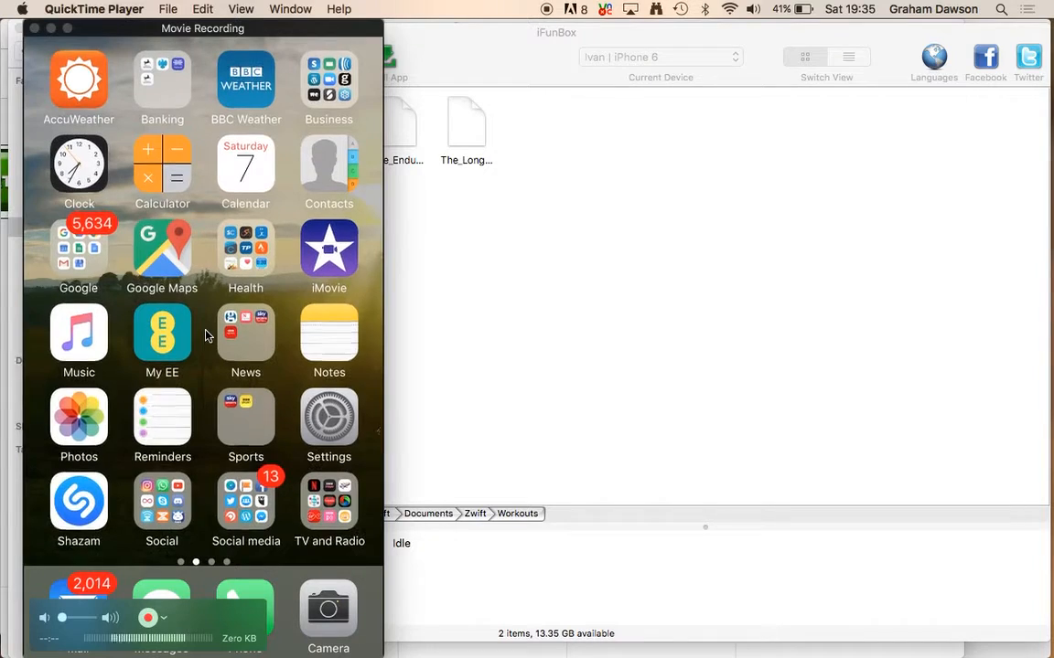
Launch Zwift on the mirrored iPhone, continue as the rider, and skip sensor pairing.
left_click(245, 500)
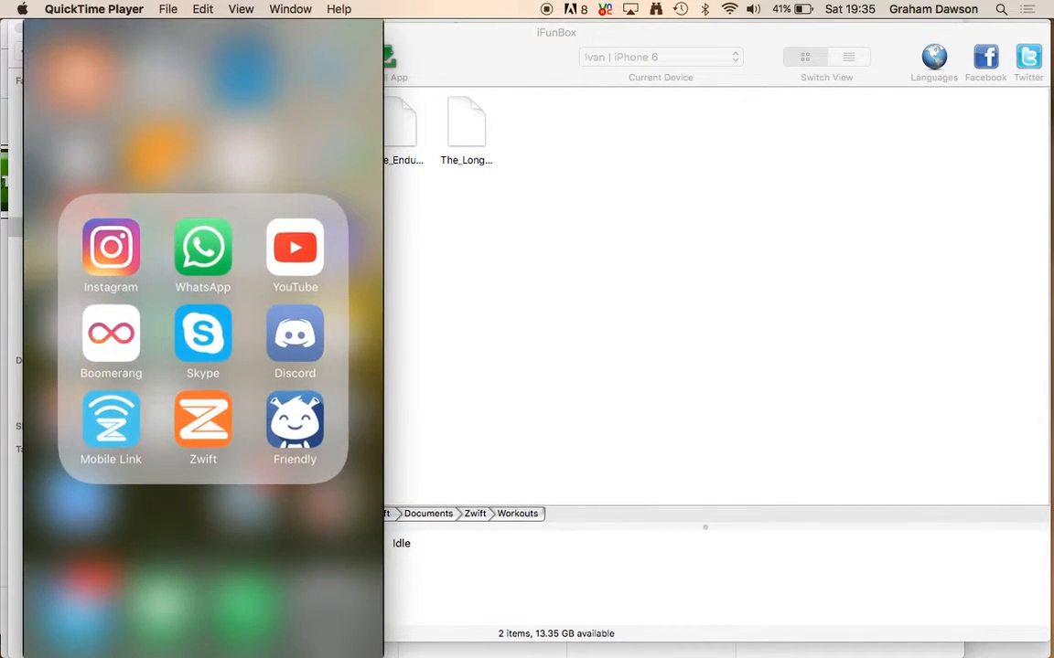
left_click(202, 422)
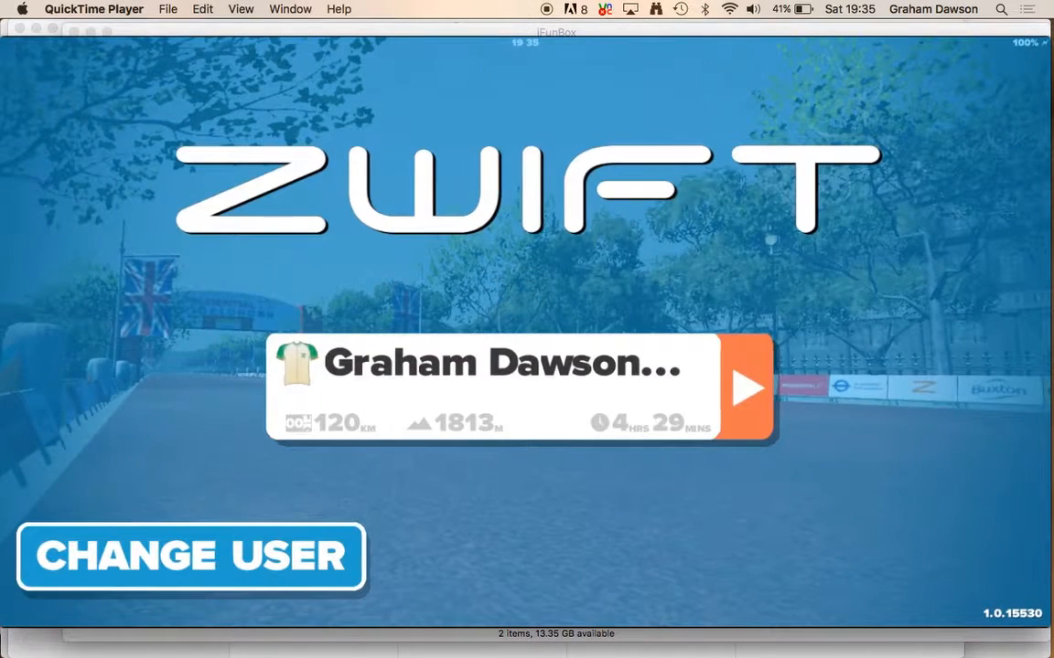
left_click(747, 389)
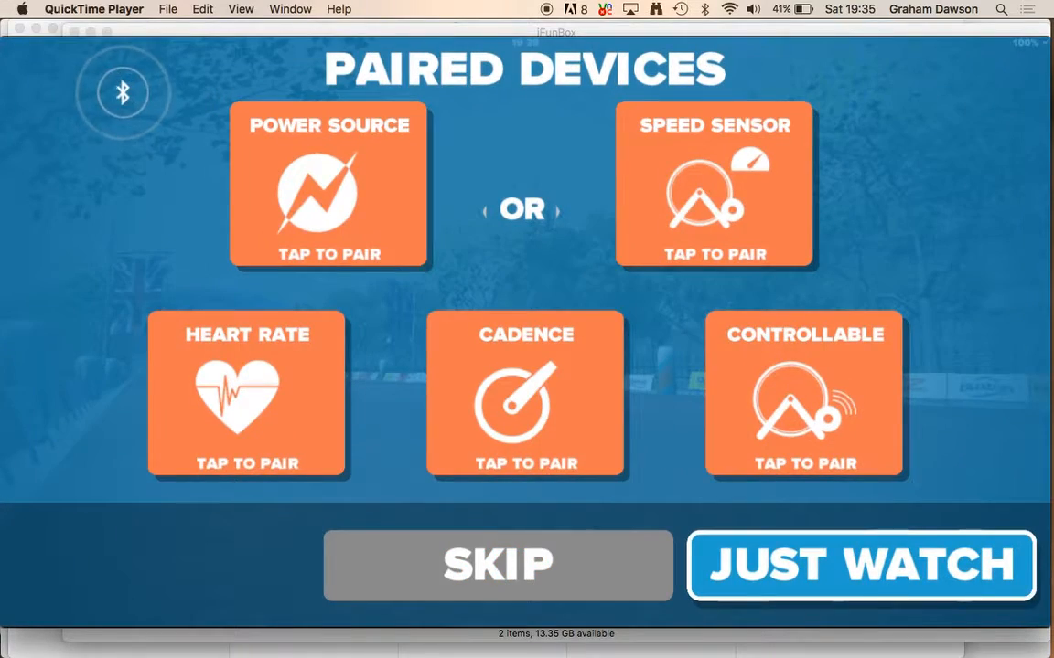
left_click(497, 564)
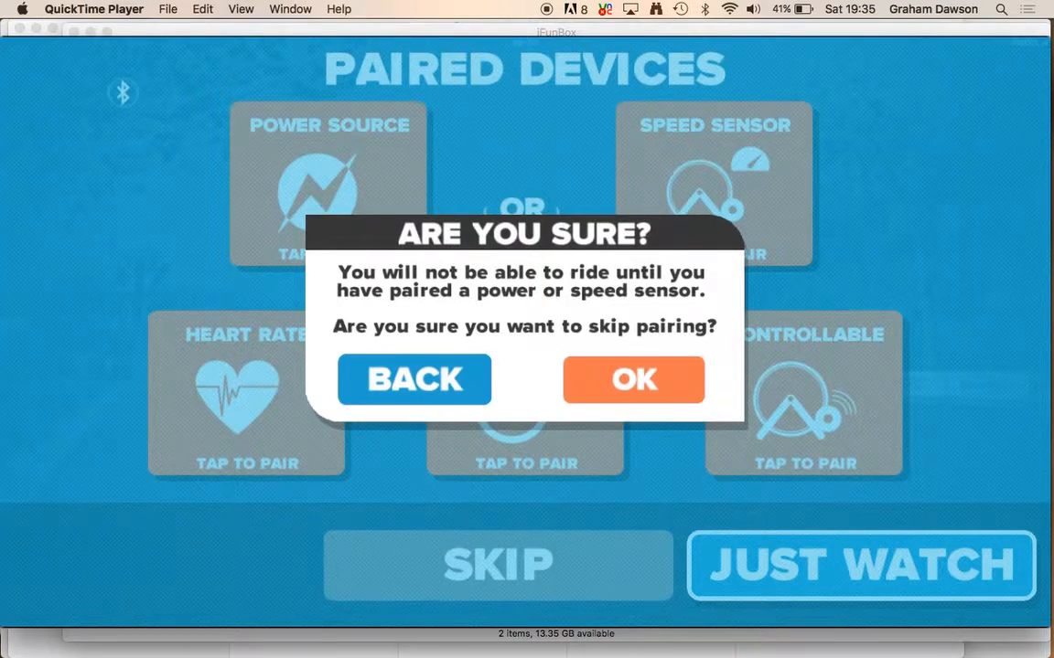
left_click(633, 380)
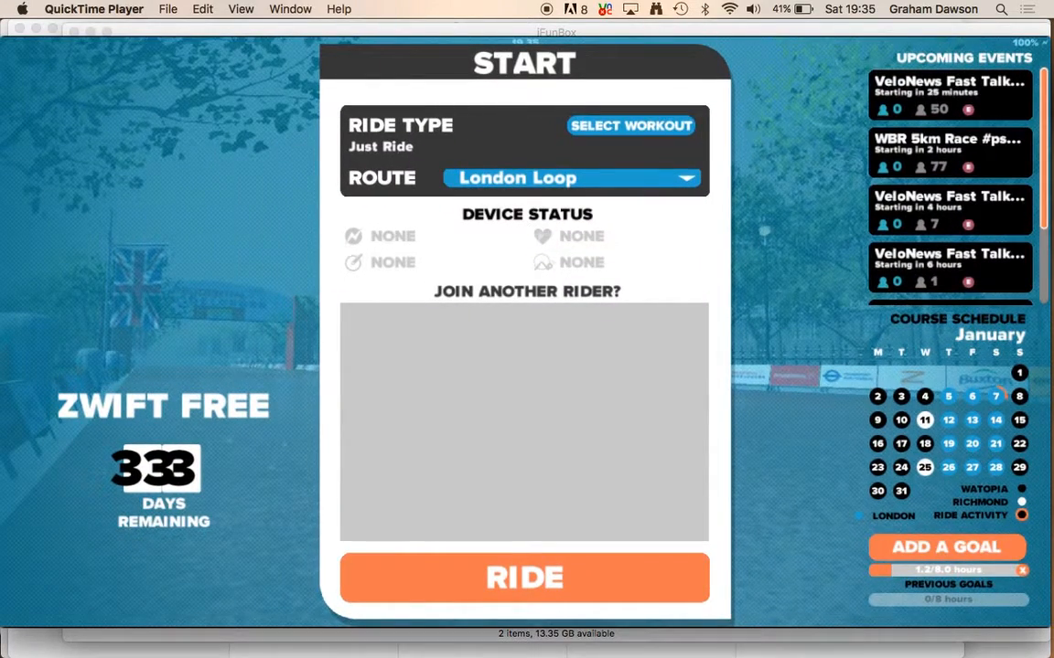
Open the workout list and preview the custom workouts The Long Ride and The Endurance Bunny.
left_click(631, 126)
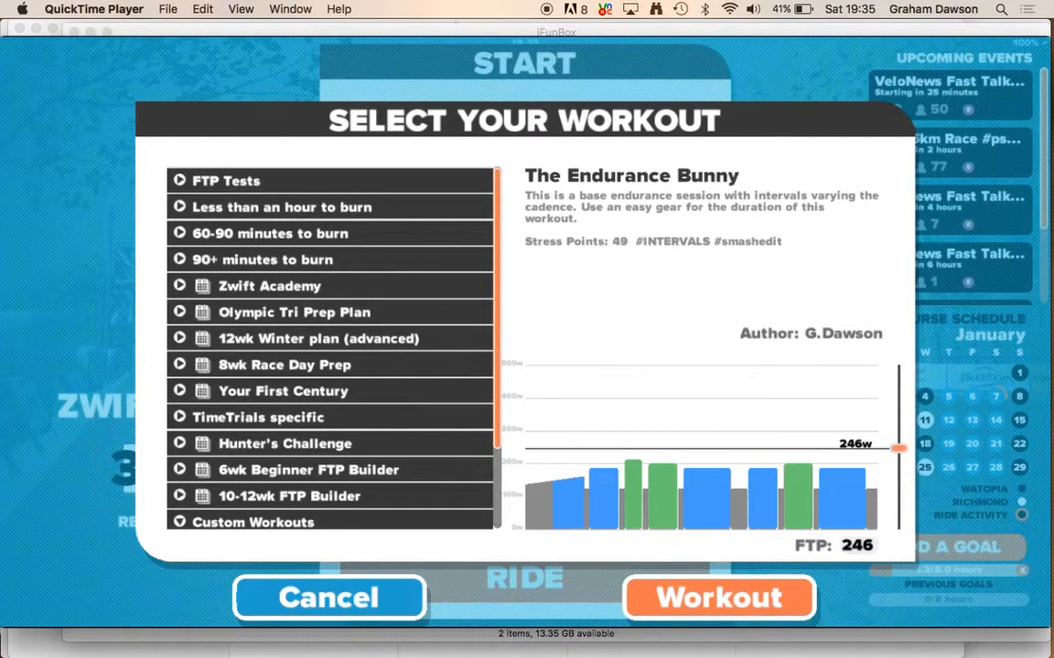
scroll("down", 3)
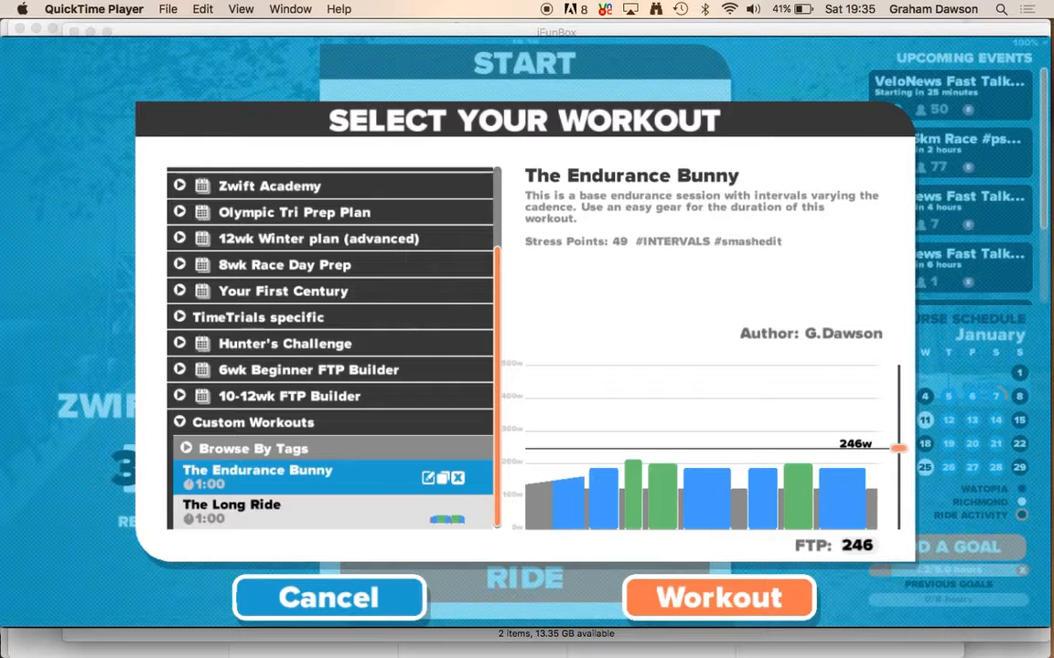
left_click(232, 505)
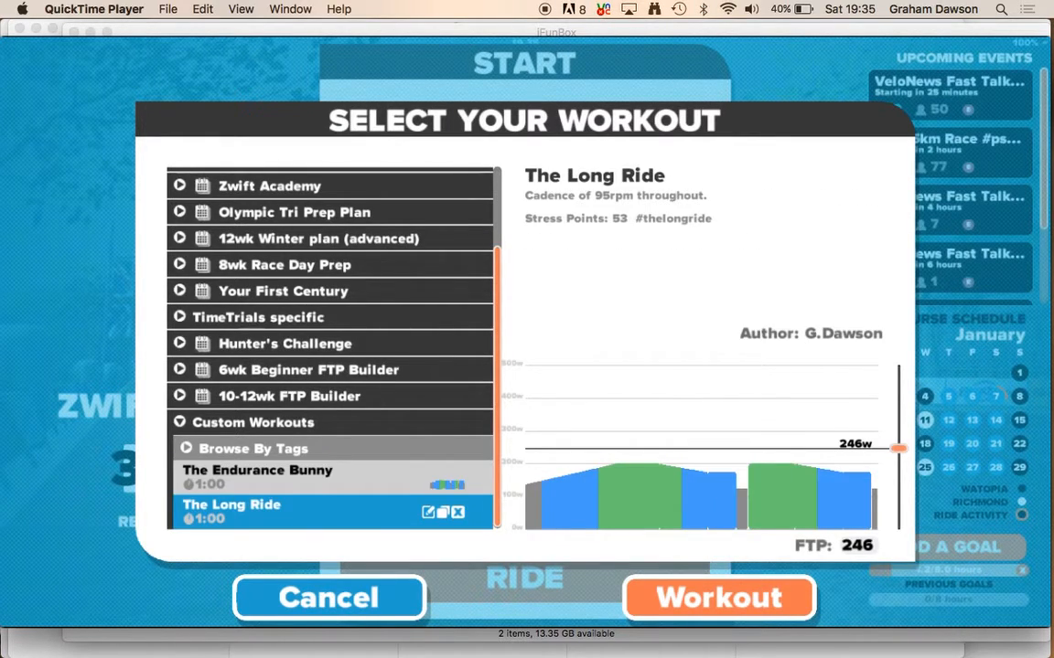
left_click(257, 470)
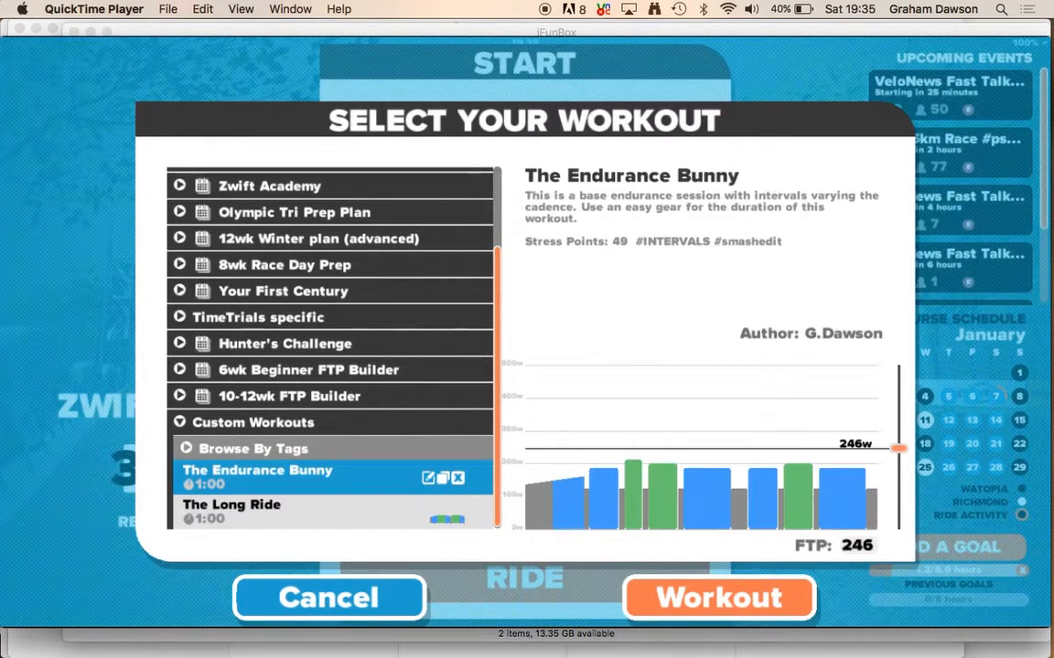
Open The Endurance Bunny in the editor, discard the changes, and choose it for the ride.
left_click(427, 478)
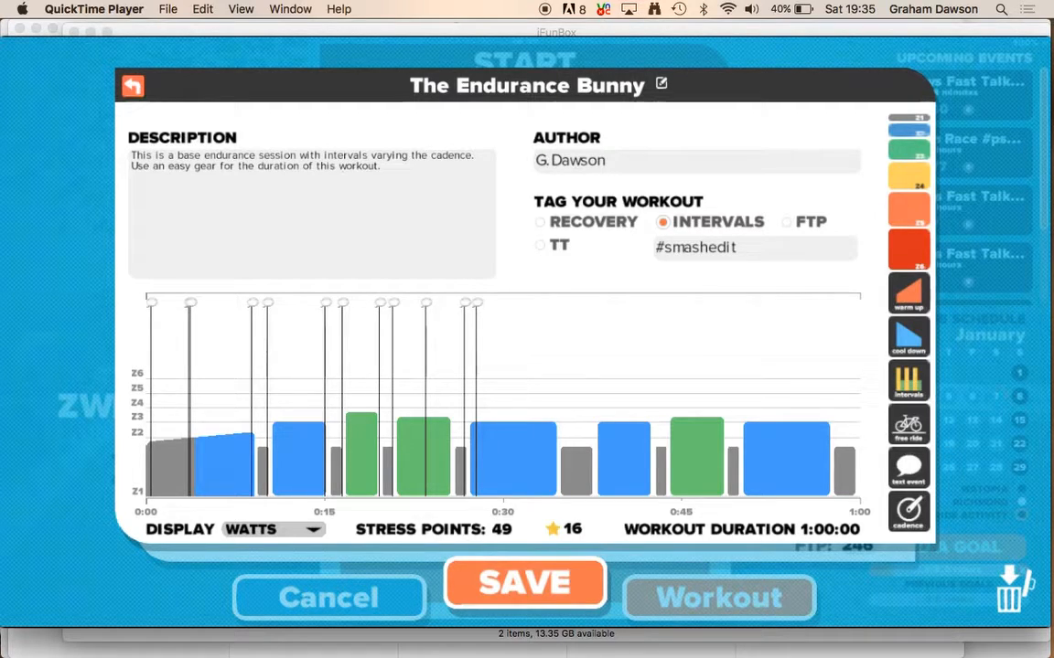
left_click(328, 597)
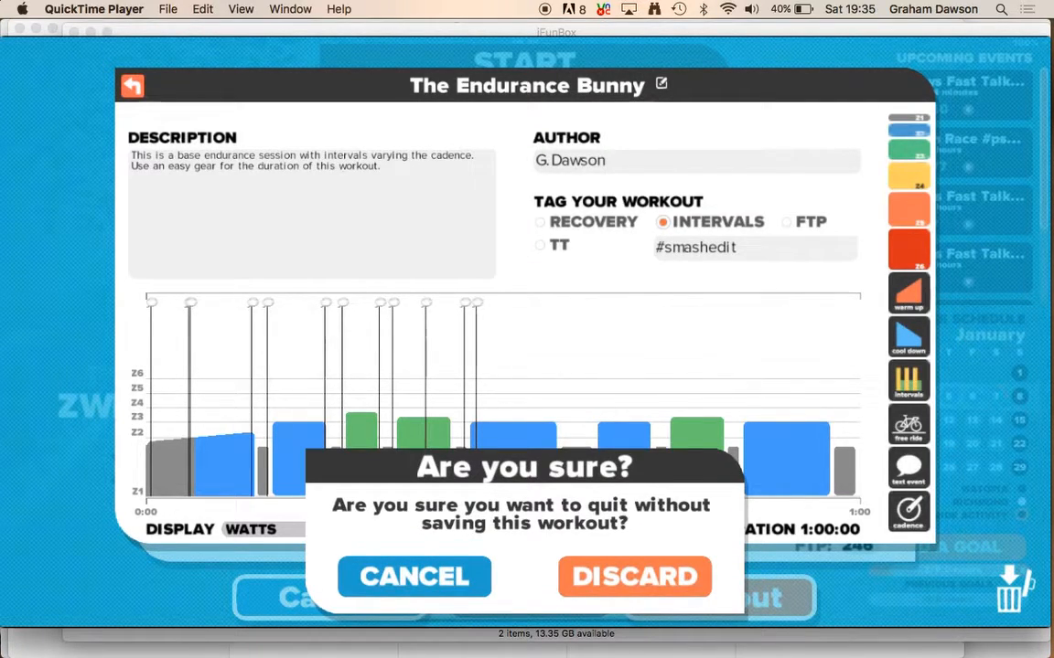
left_click(633, 576)
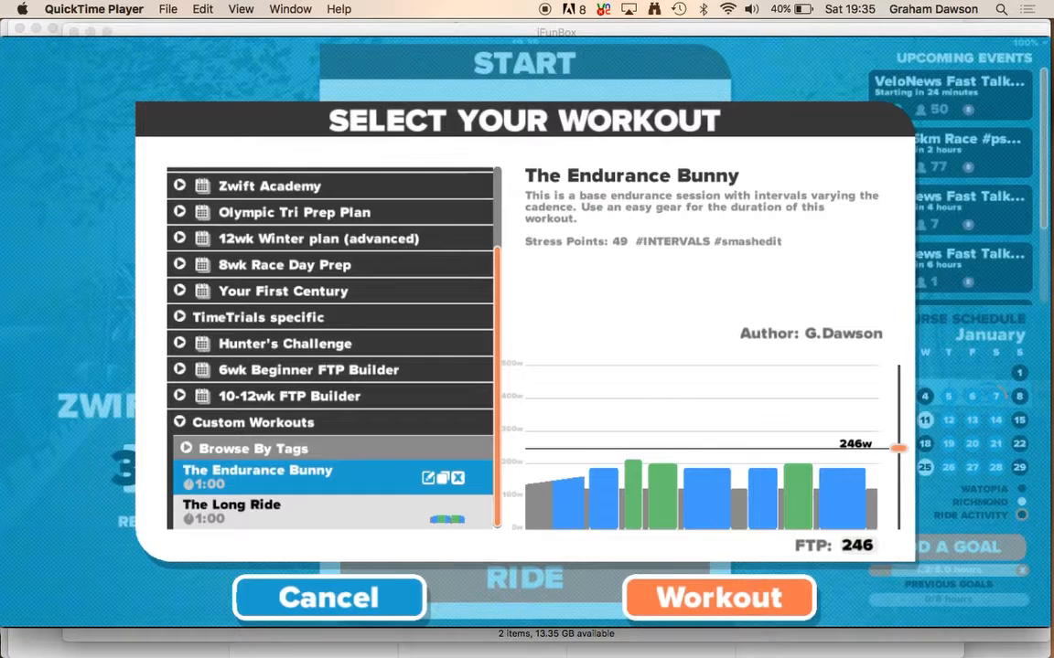
left_click(719, 598)
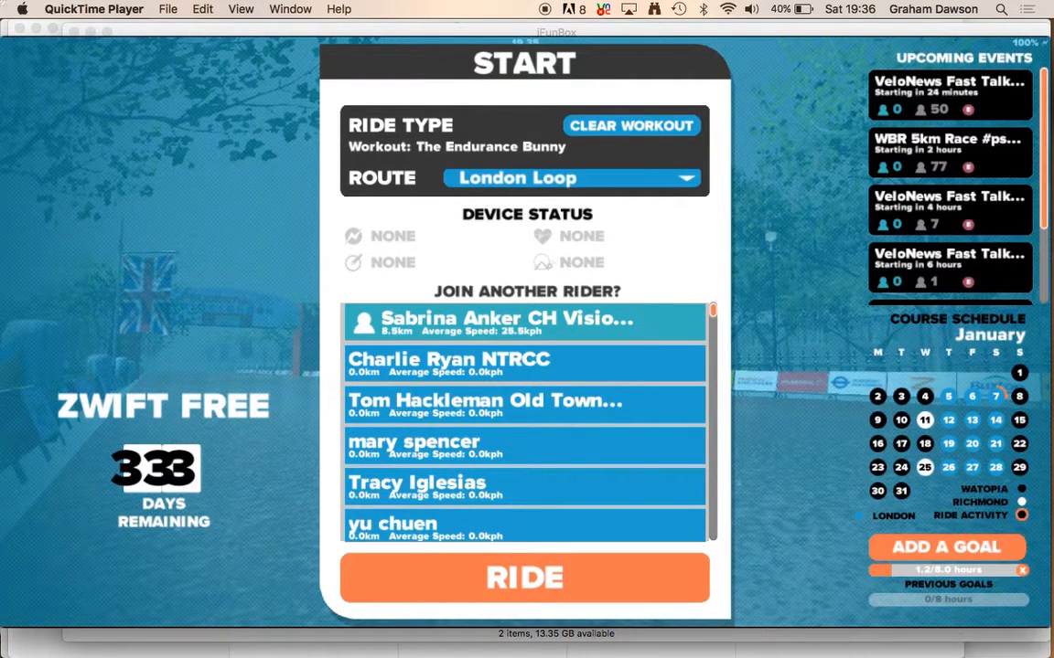
Browse the Join Another Rider list, then start riding London Loop with The Endurance Bunny.
scroll("down", 3)
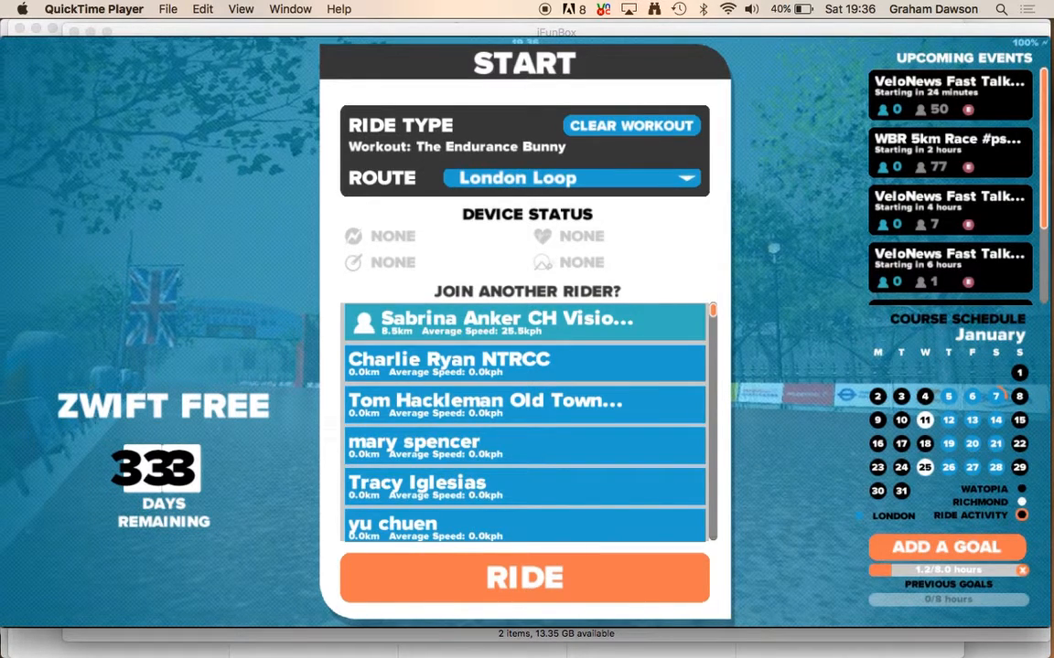
scroll("down", 3)
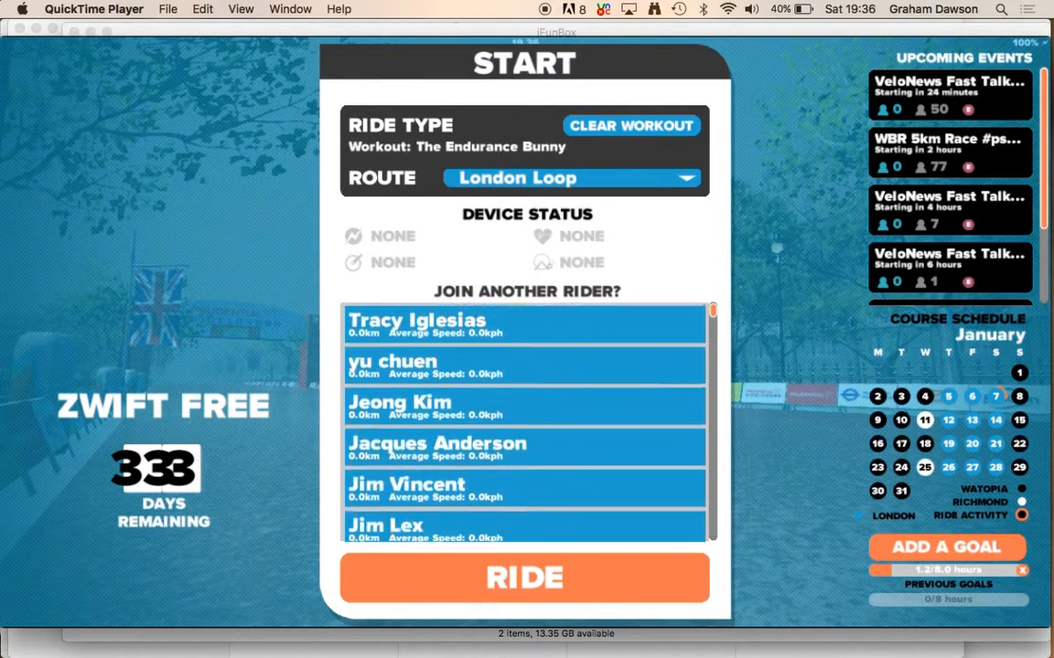
scroll("up", 3)
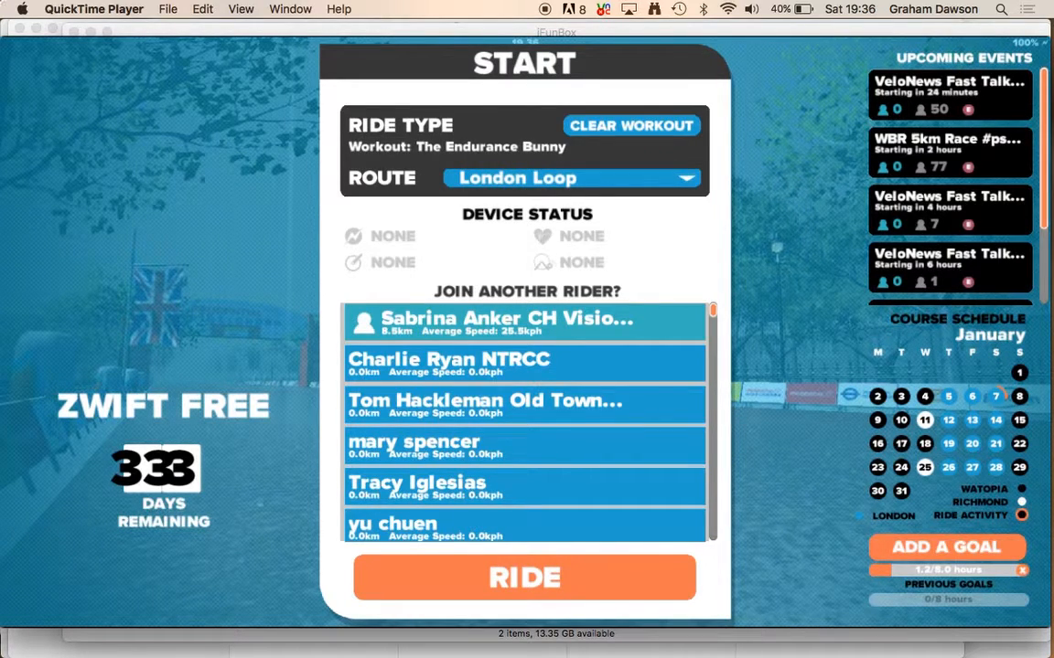
left_click(524, 577)
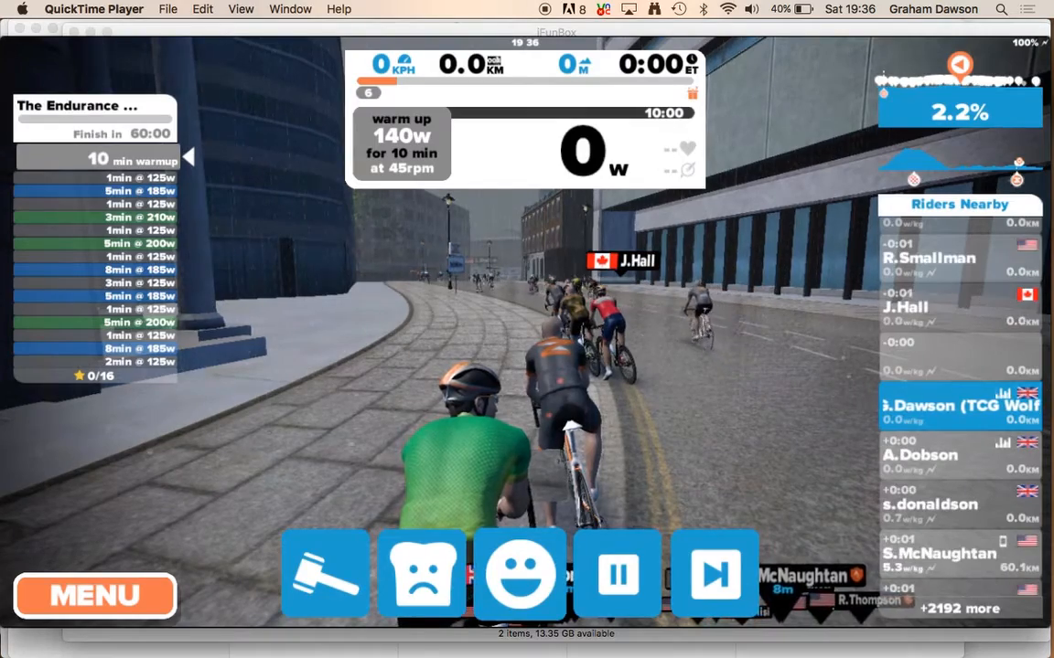
Skip past the warm-up, pause and resume the workout, then cancel a rider message.
left_click(715, 575)
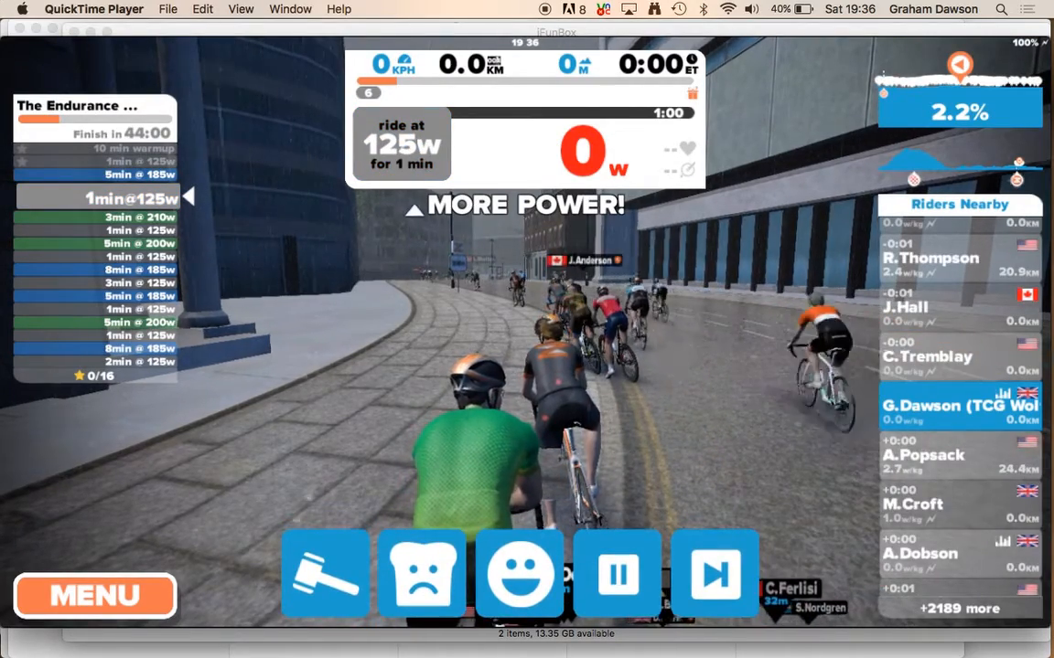
left_click(616, 575)
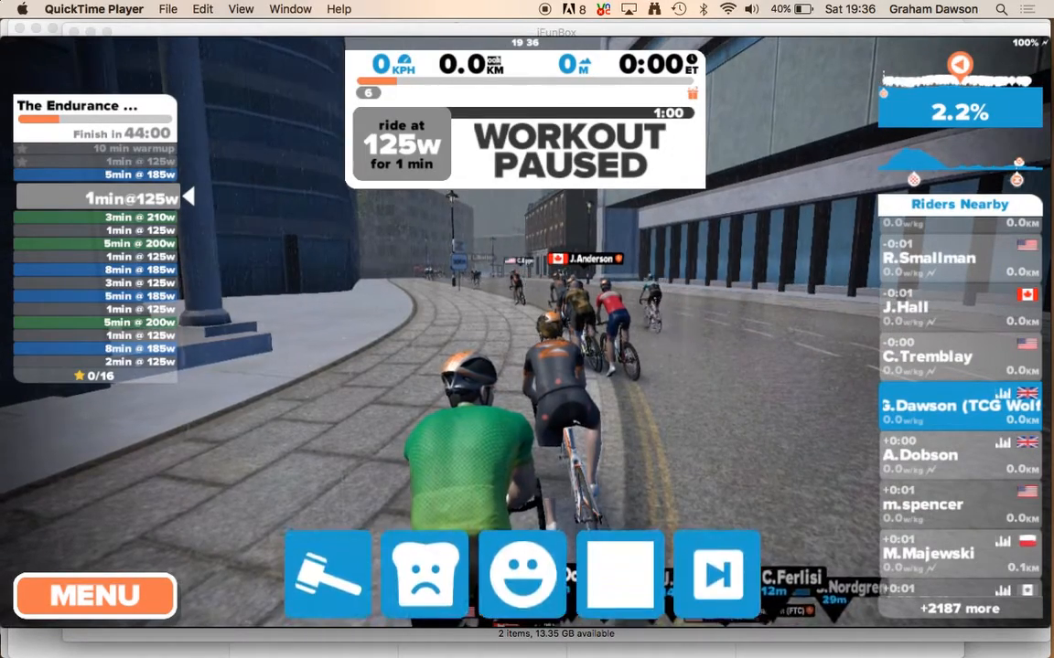
left_click(619, 574)
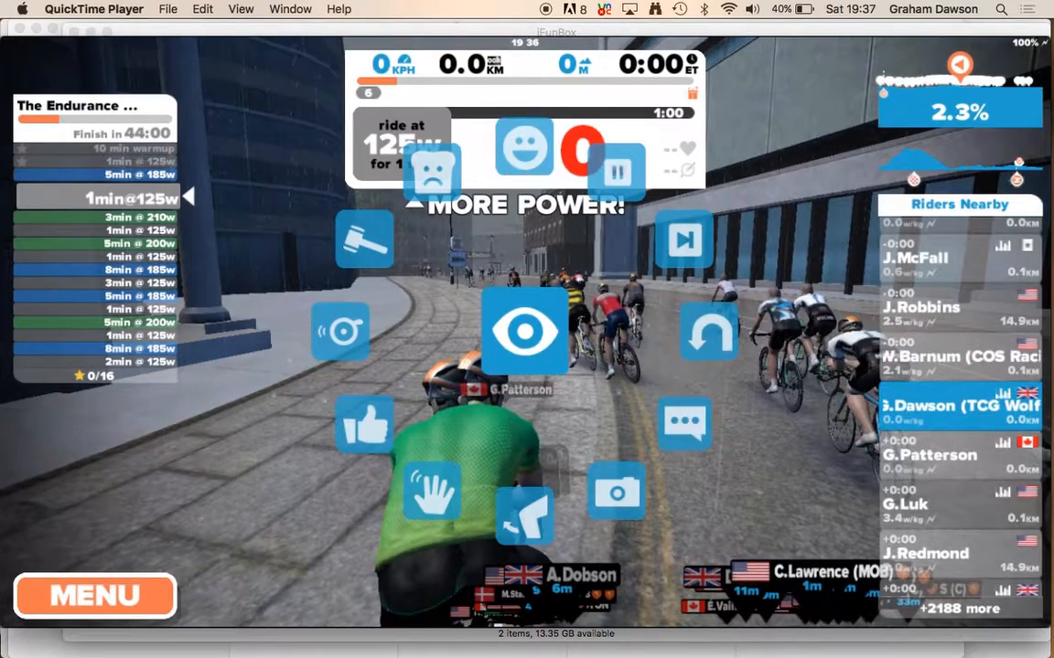
left_click(684, 424)
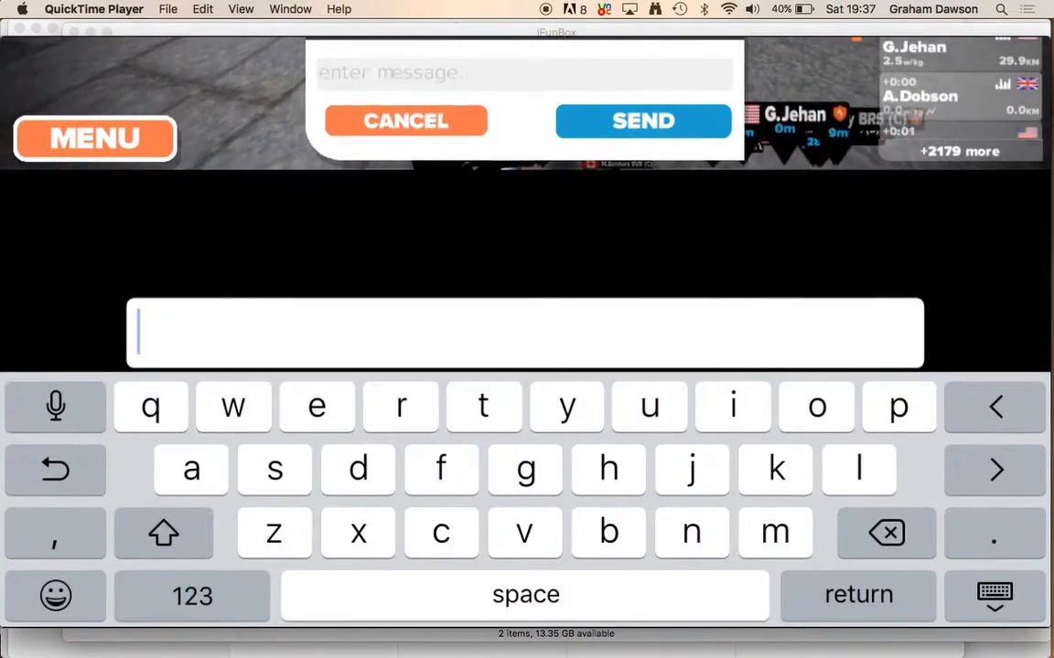
left_click(404, 120)
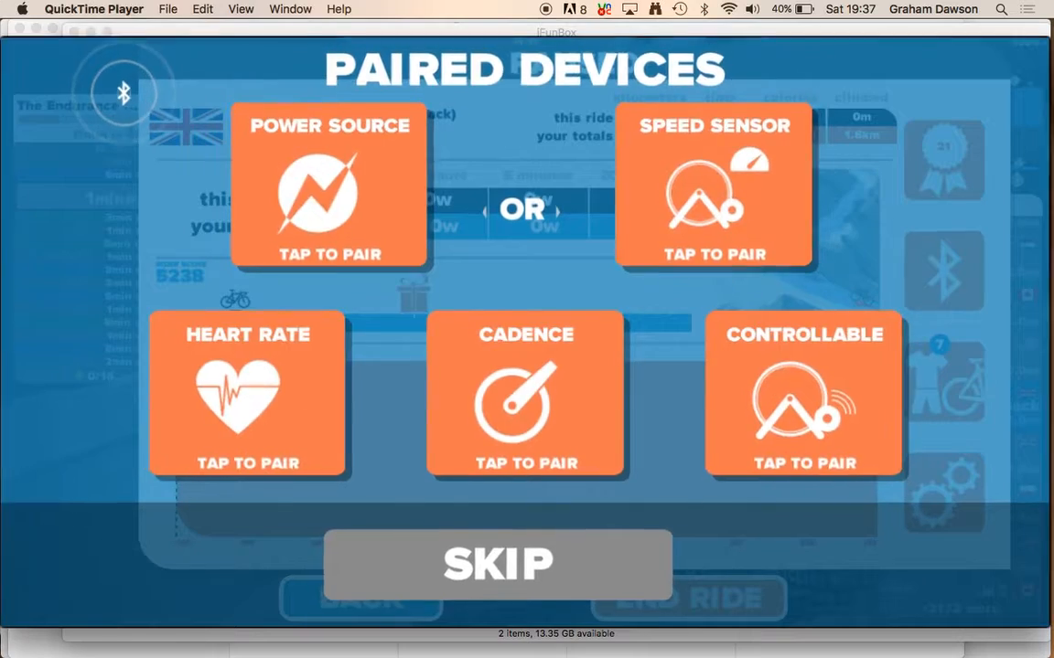
Skip Paired Devices, glance at Achievements, then end the London Loop ride.
left_click(497, 565)
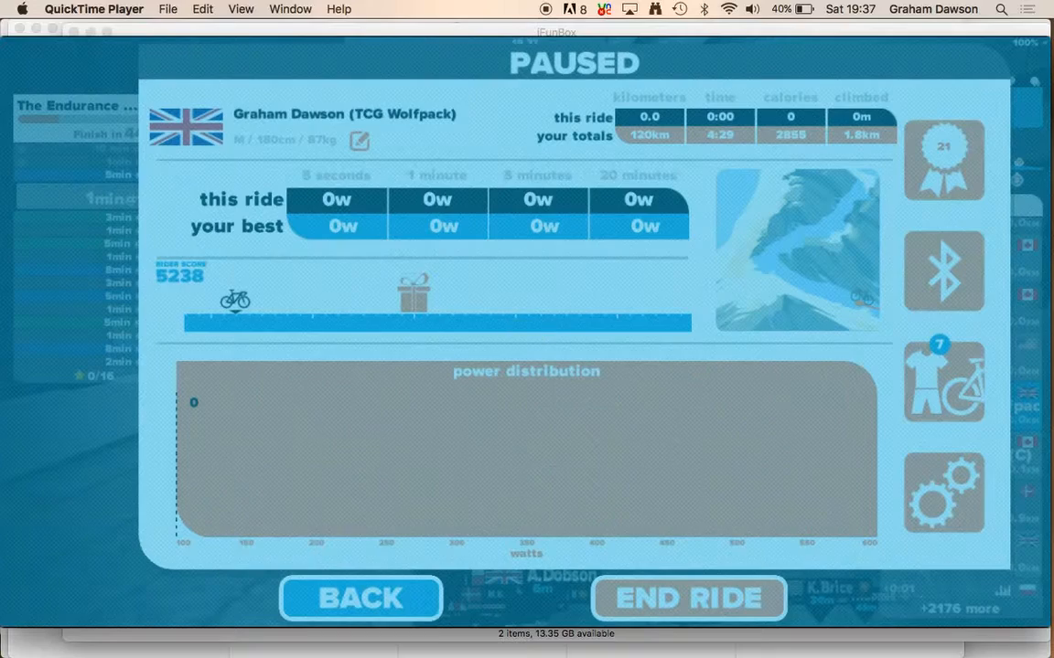
left_click(943, 160)
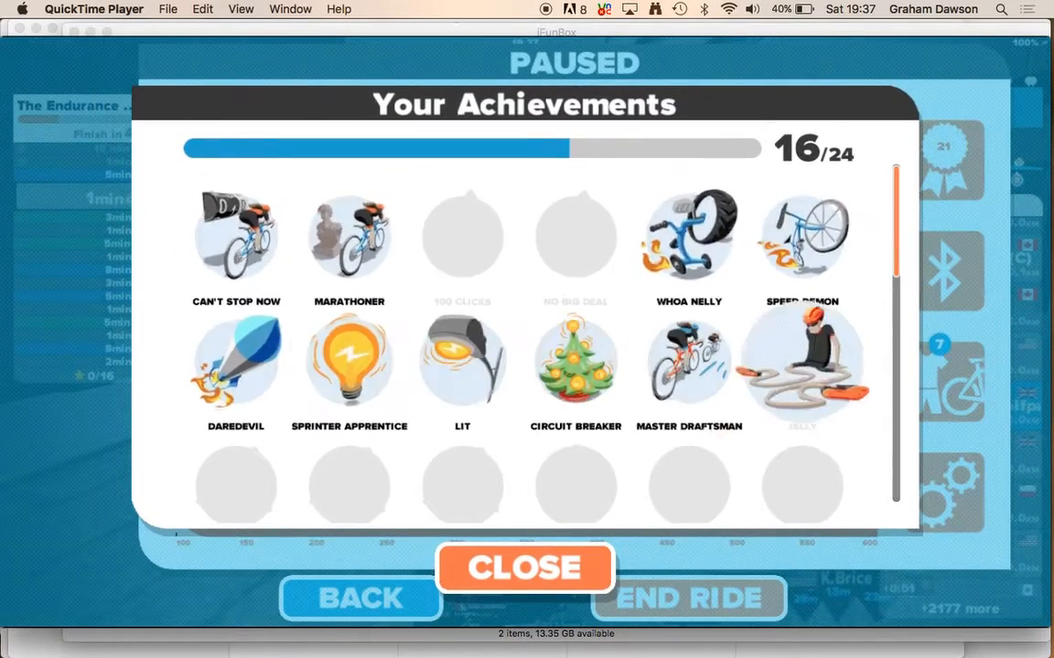
left_click(524, 568)
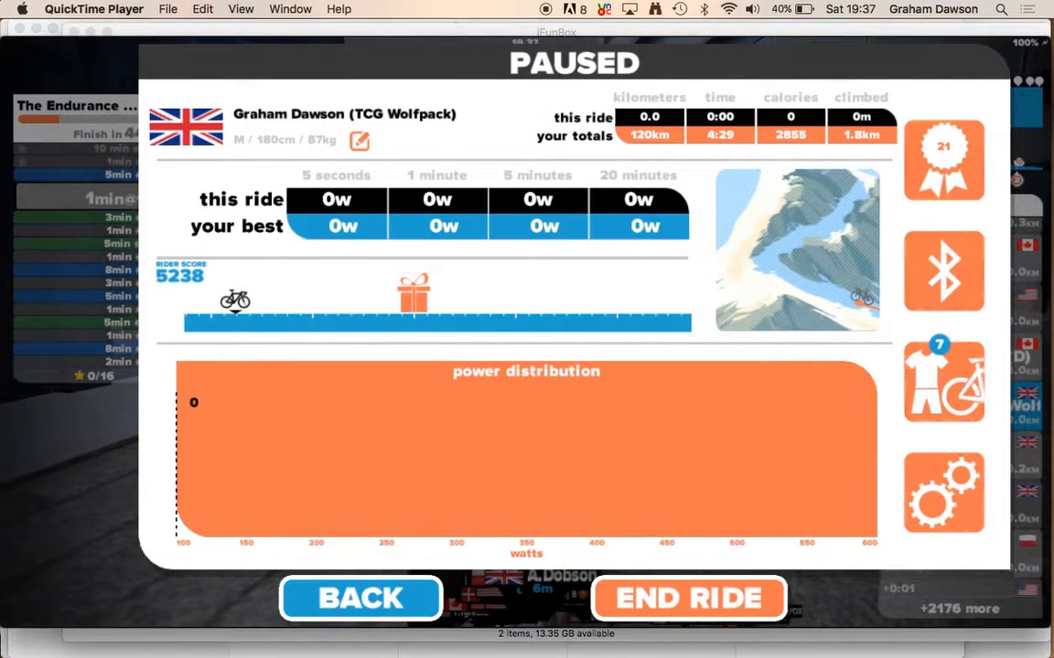
left_click(689, 598)
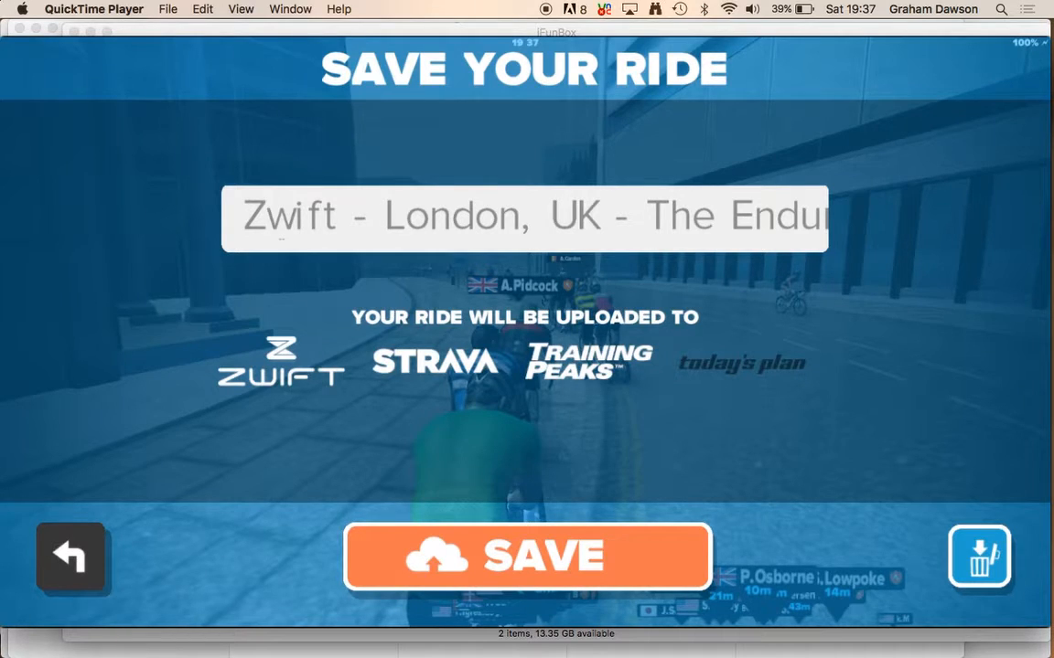
left_click(527, 556)
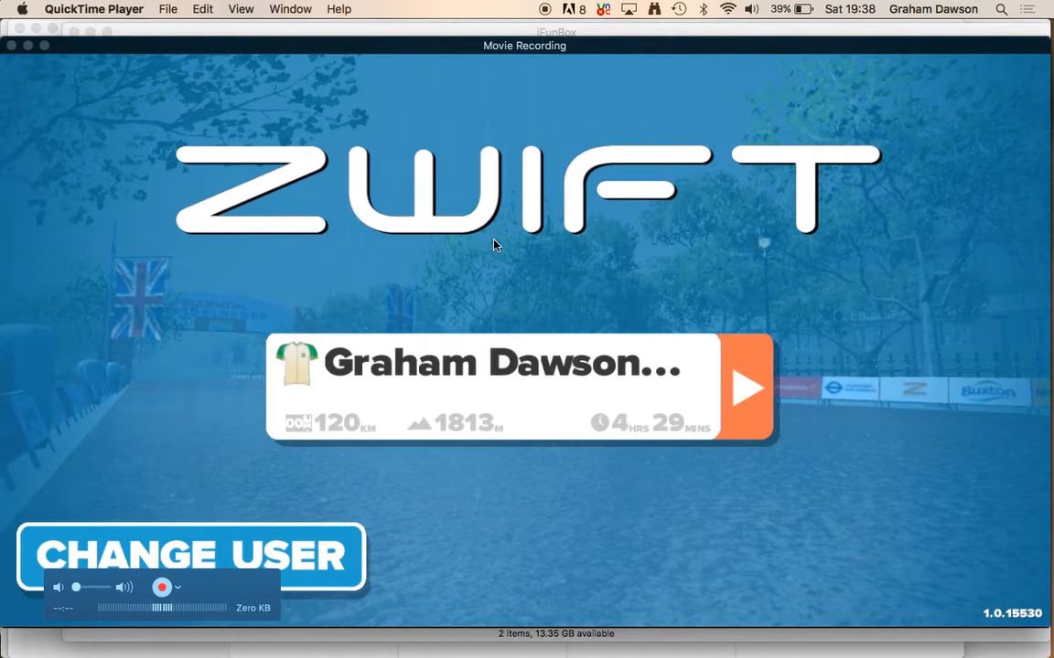
mouse_move(259, 501)
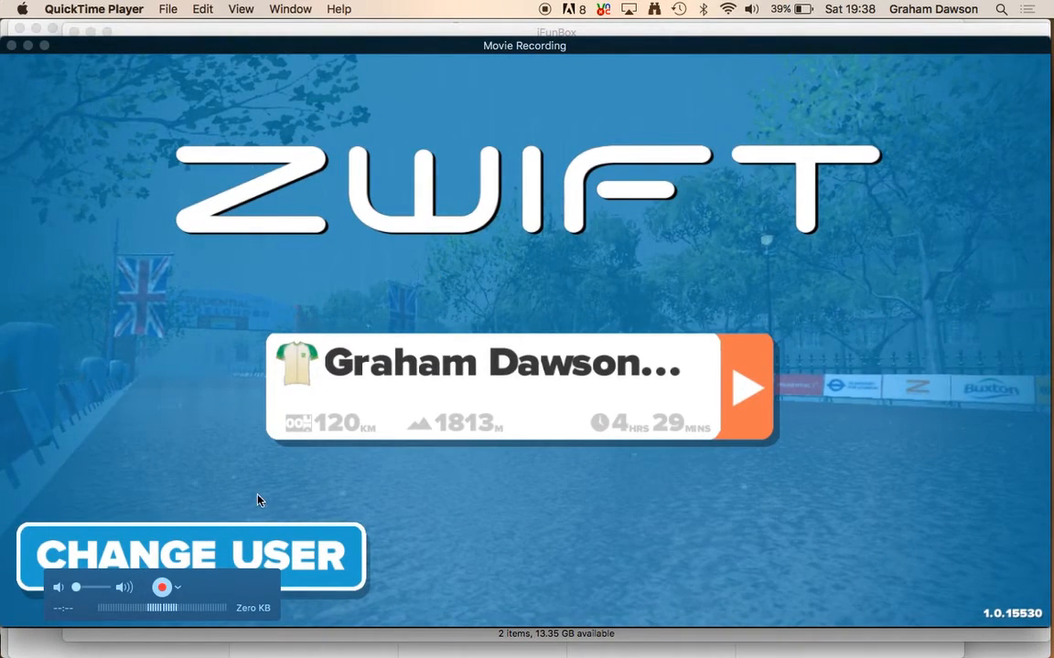